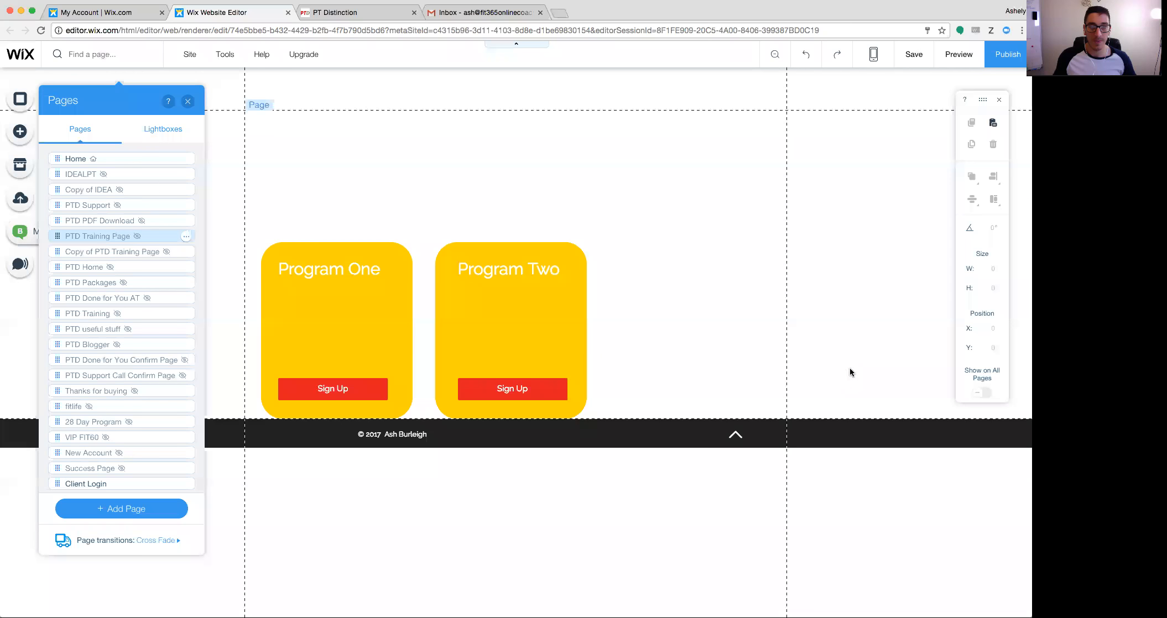
mouse_move(675, 356)
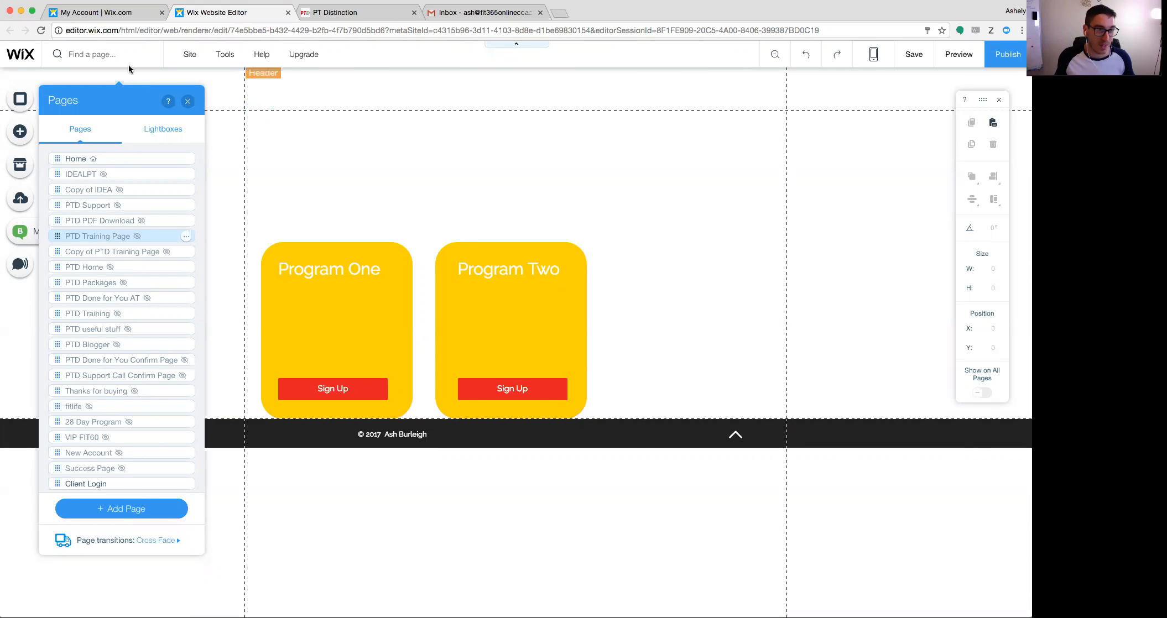
Step: Stretch the Program One and Program Two cards to equal height, and title the third card Program Three
click(188, 101)
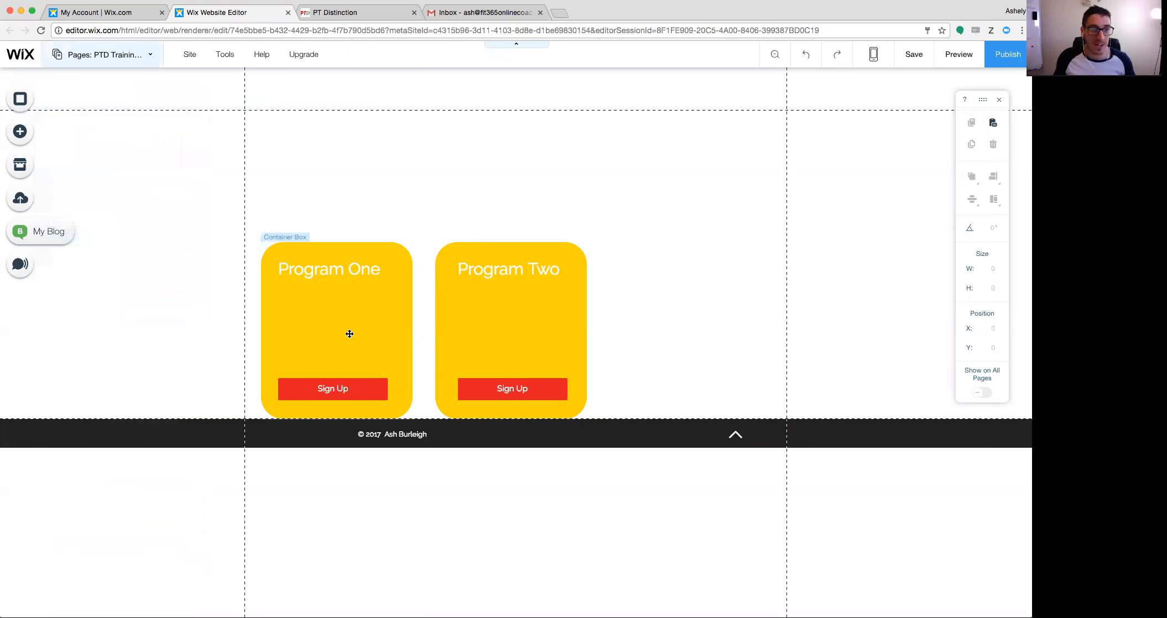
click(349, 334)
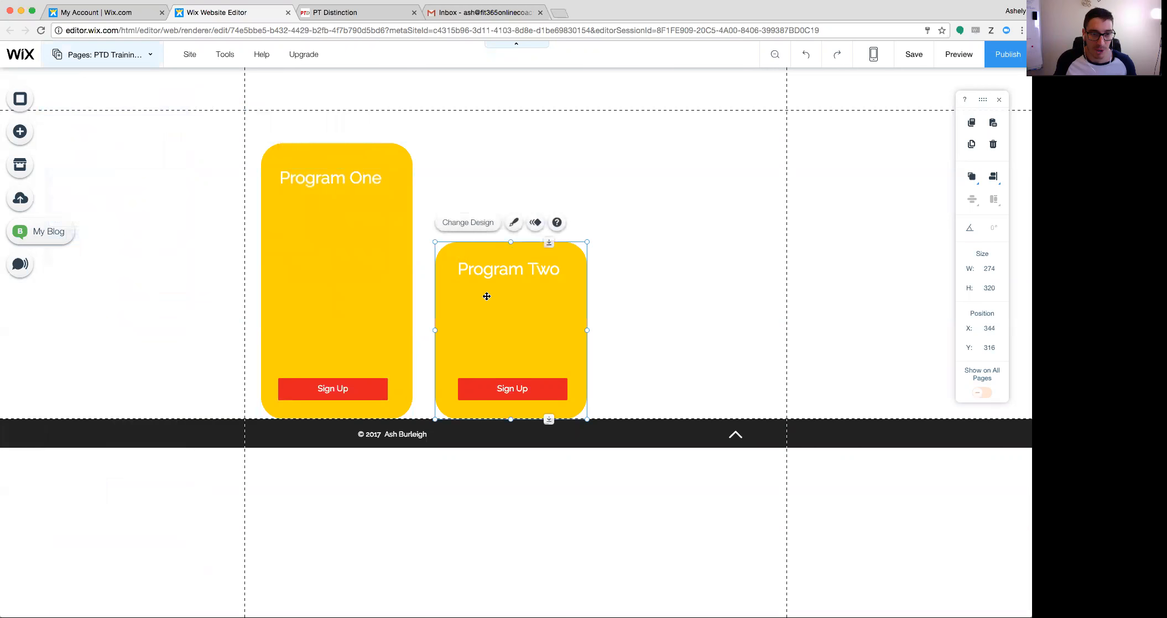
drag(510, 243, 510, 144)
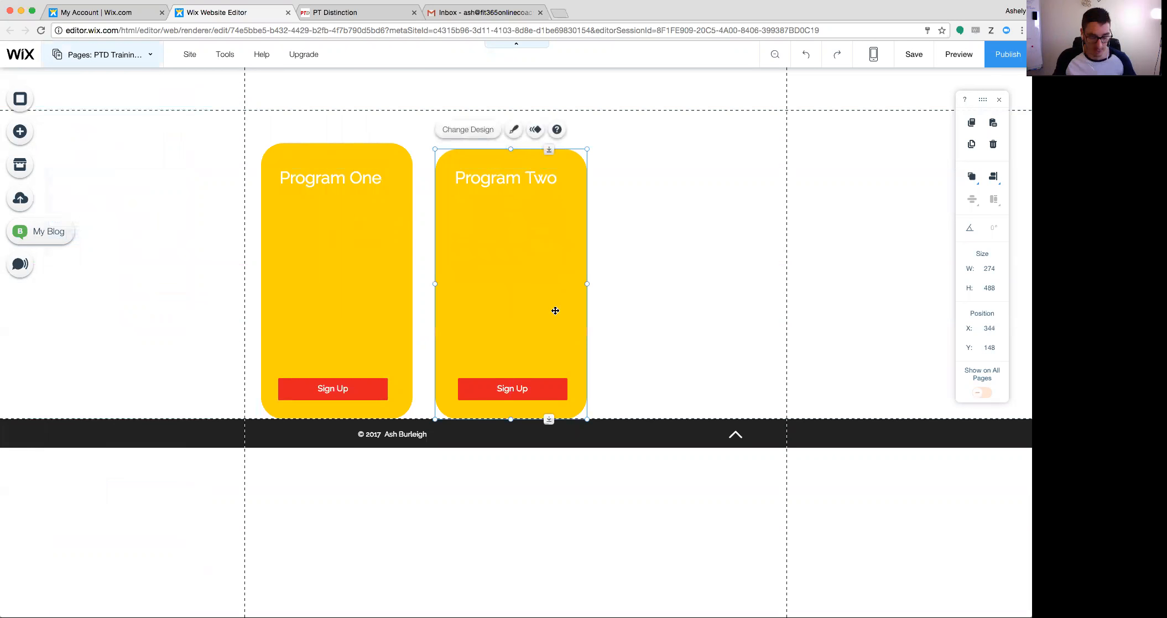
mouse_move(364, 234)
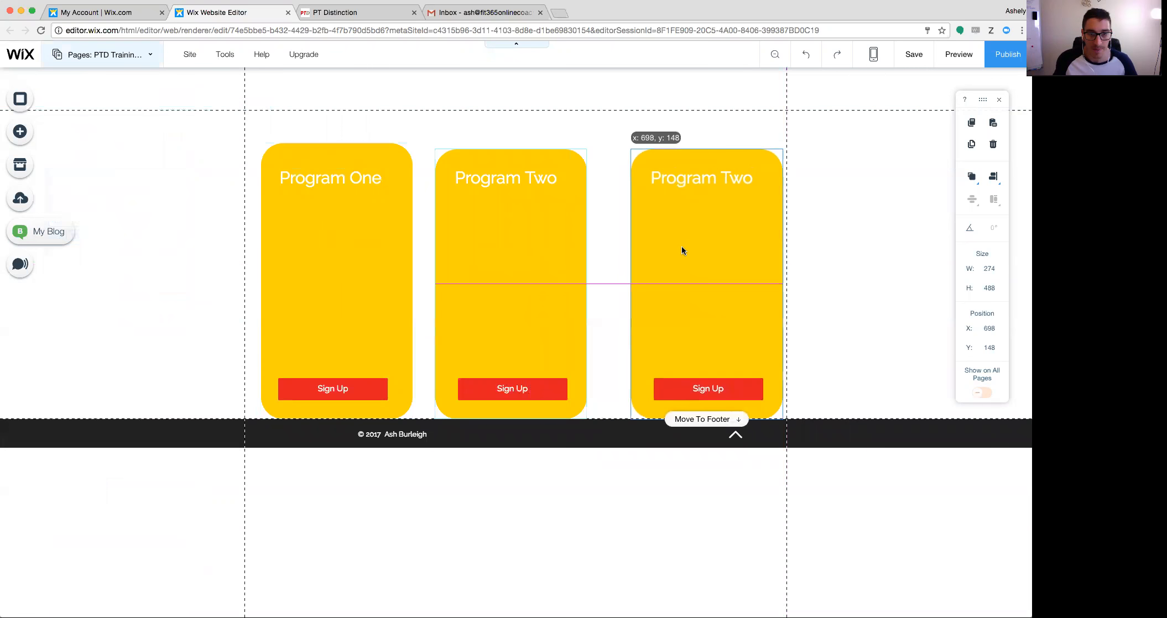
click(701, 178)
text(hree)
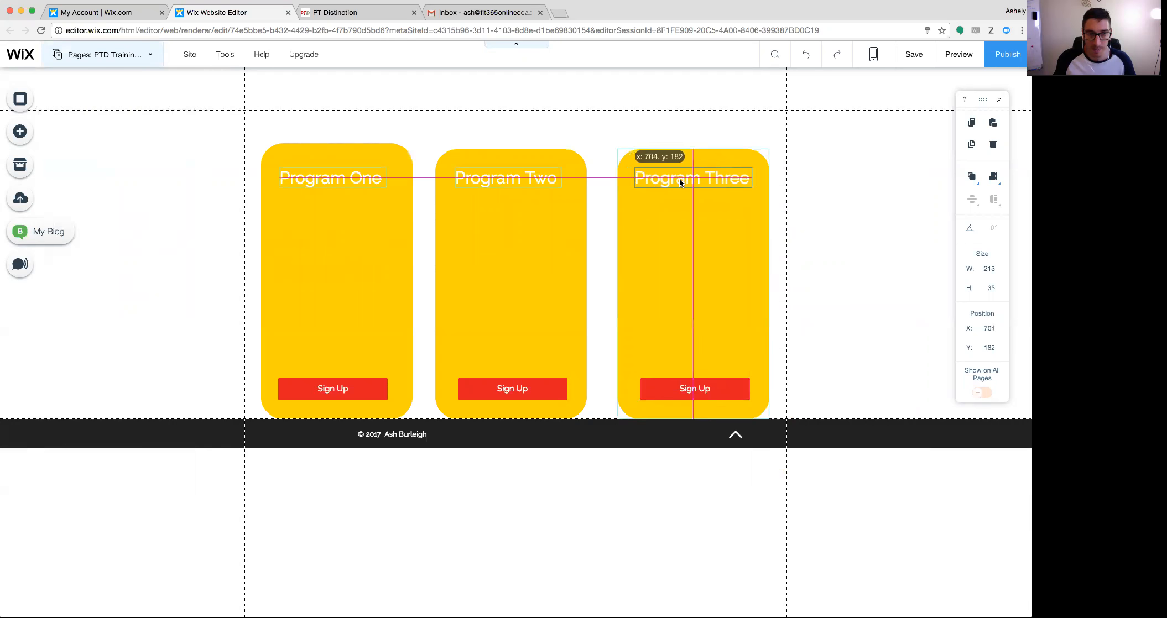
Step: Point Program Three's Sign Up button link at the Copy of PTD Training Page
click(695, 389)
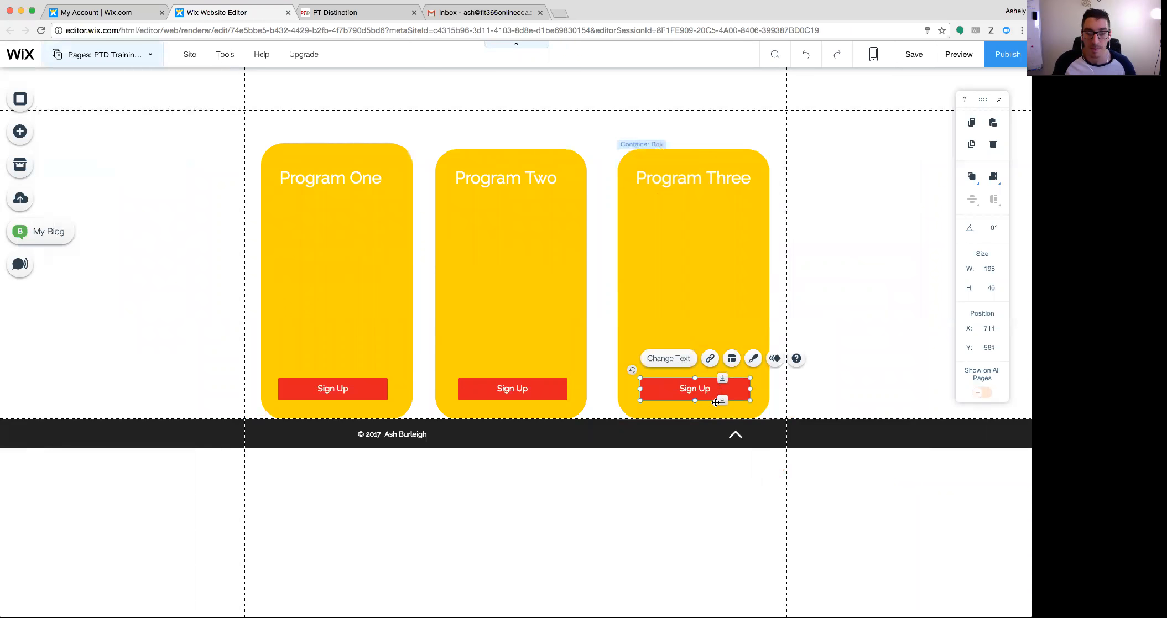
click(710, 358)
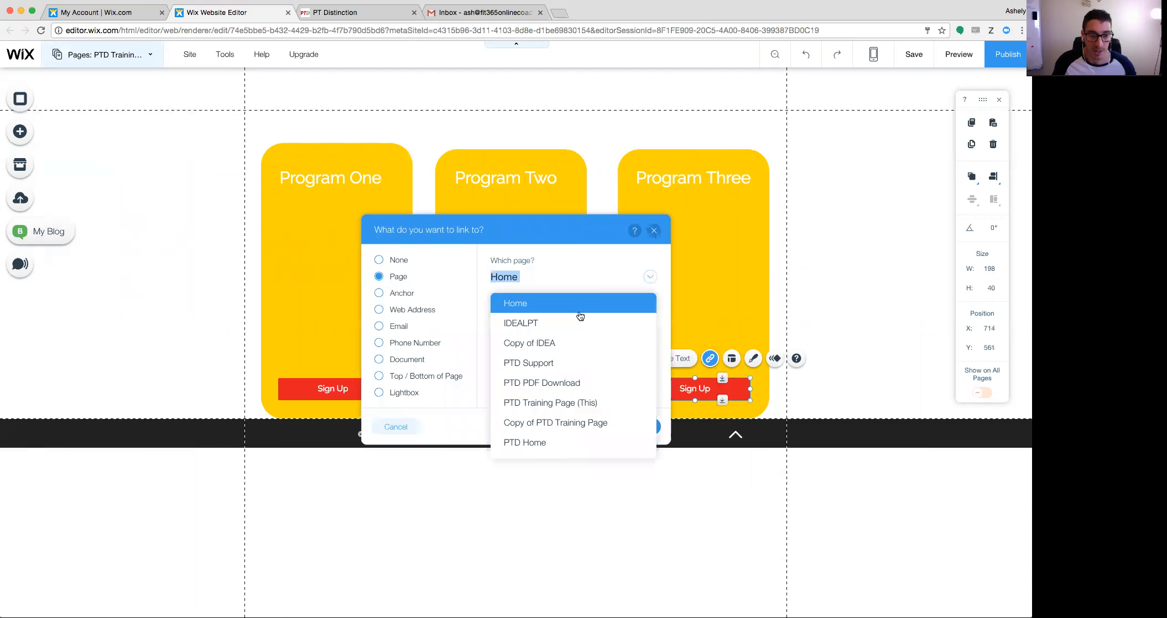
click(525, 443)
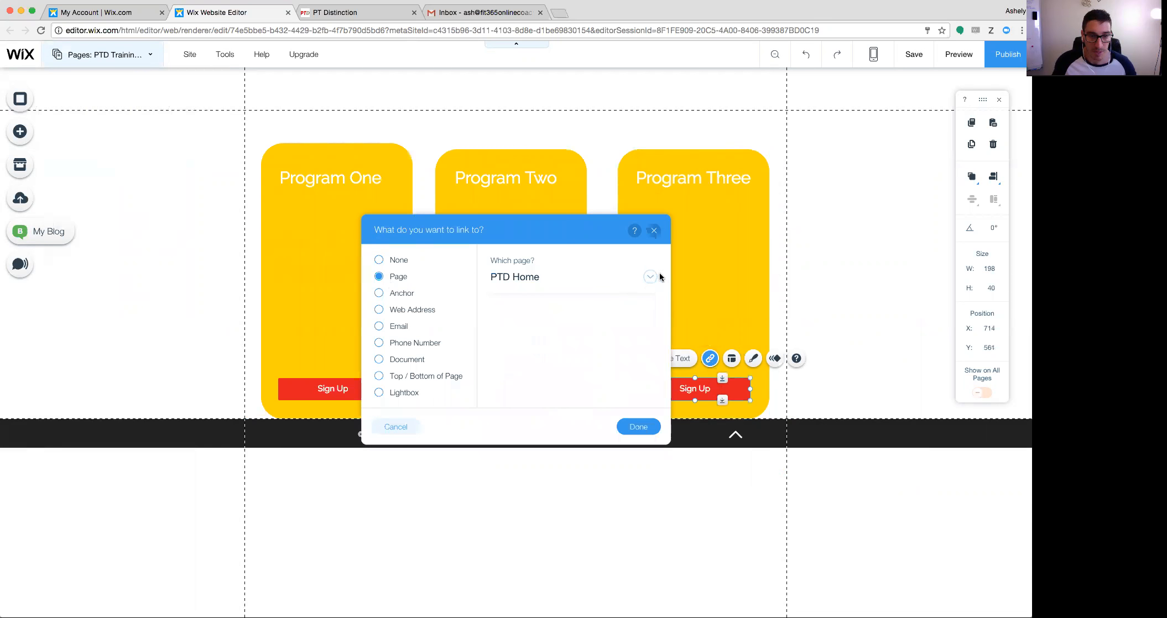
click(649, 277)
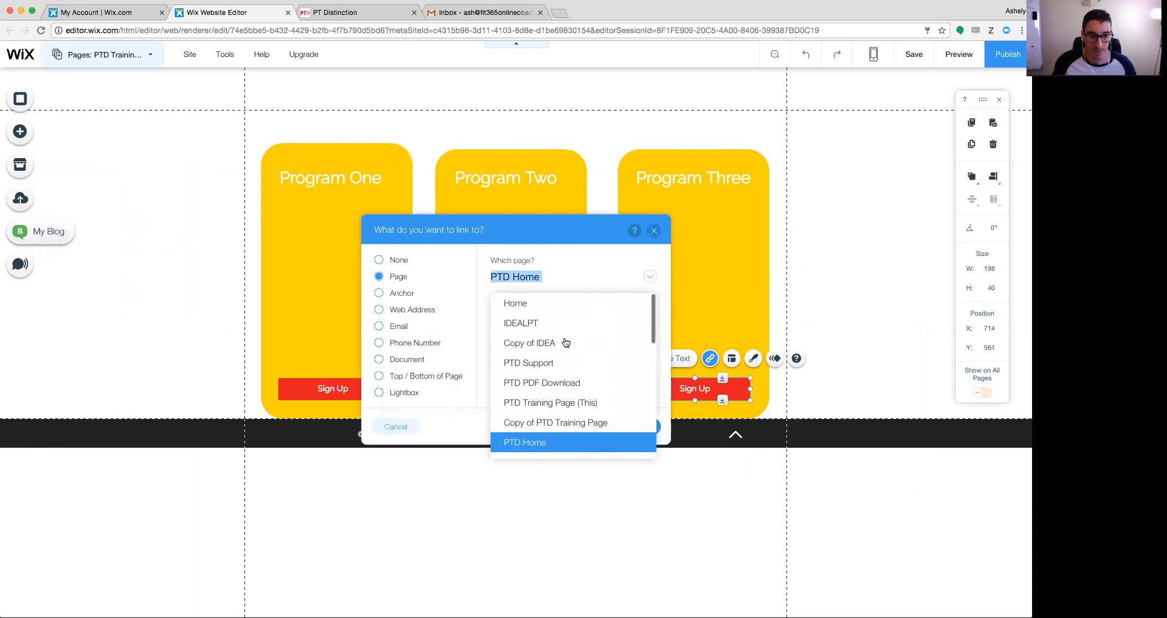
click(555, 422)
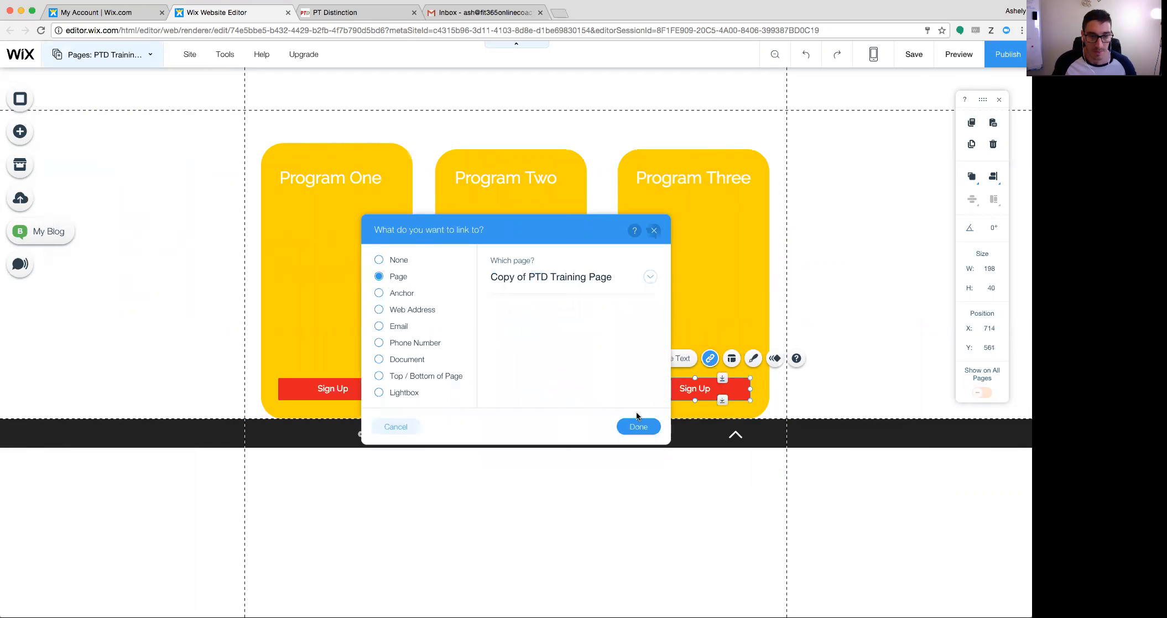
click(639, 427)
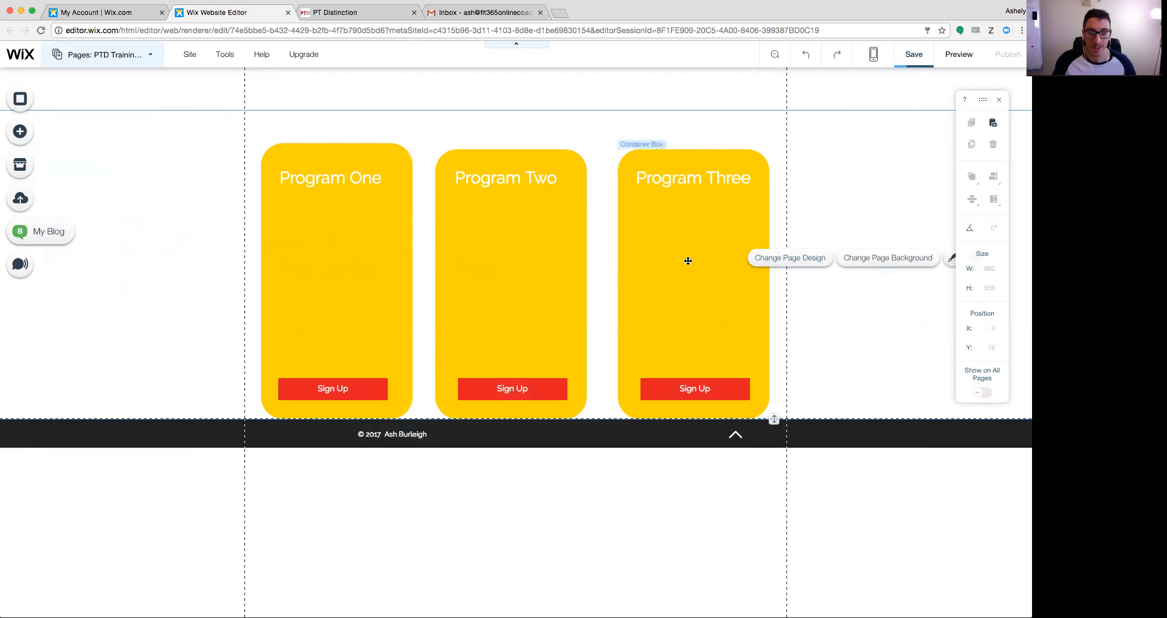
click(914, 54)
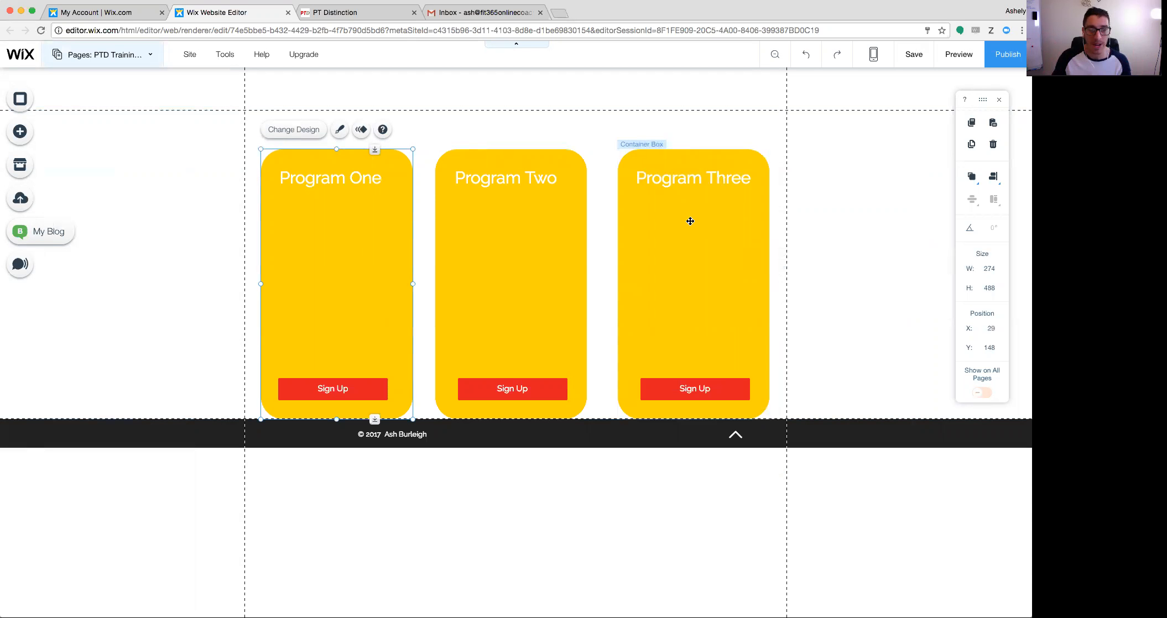
mouse_move(673, 228)
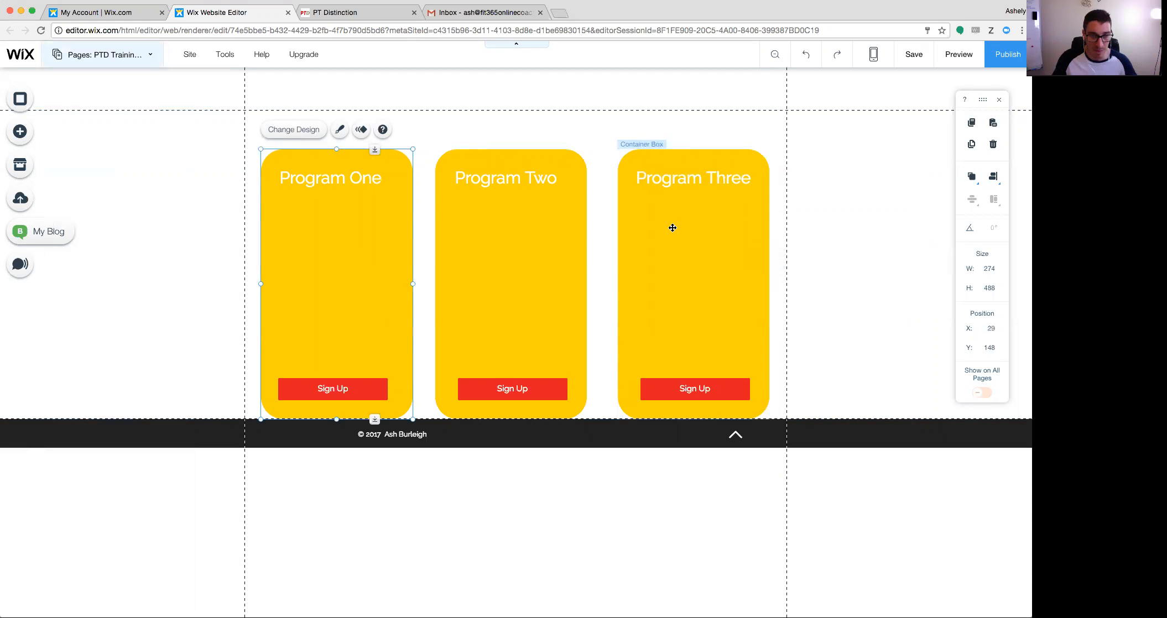
mouse_move(508, 132)
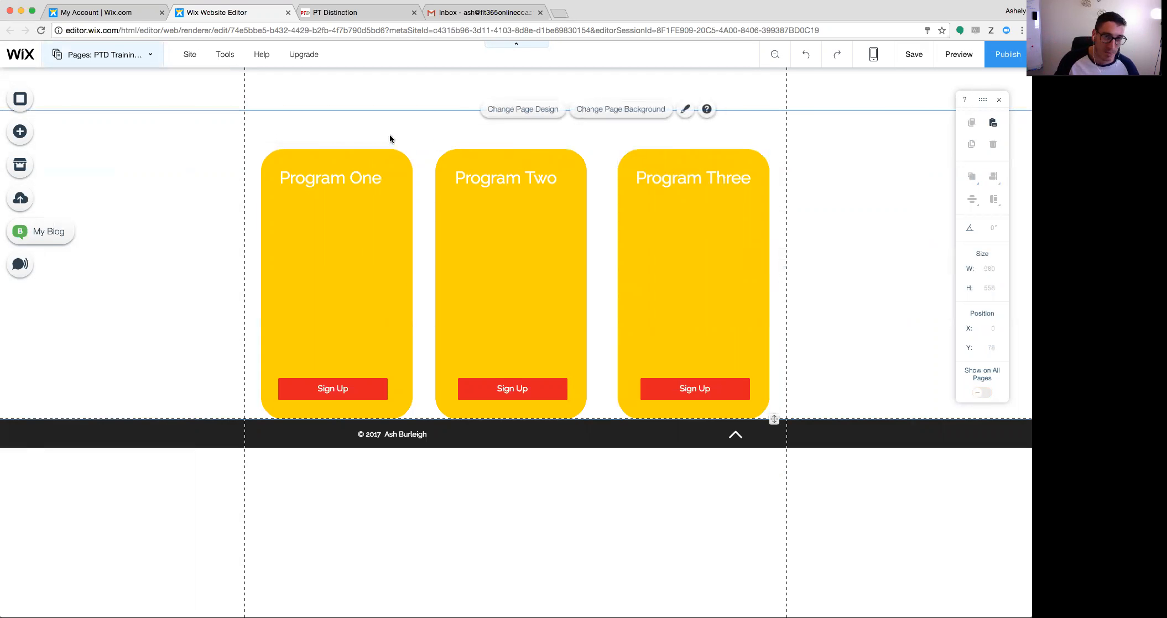
mouse_move(280, 151)
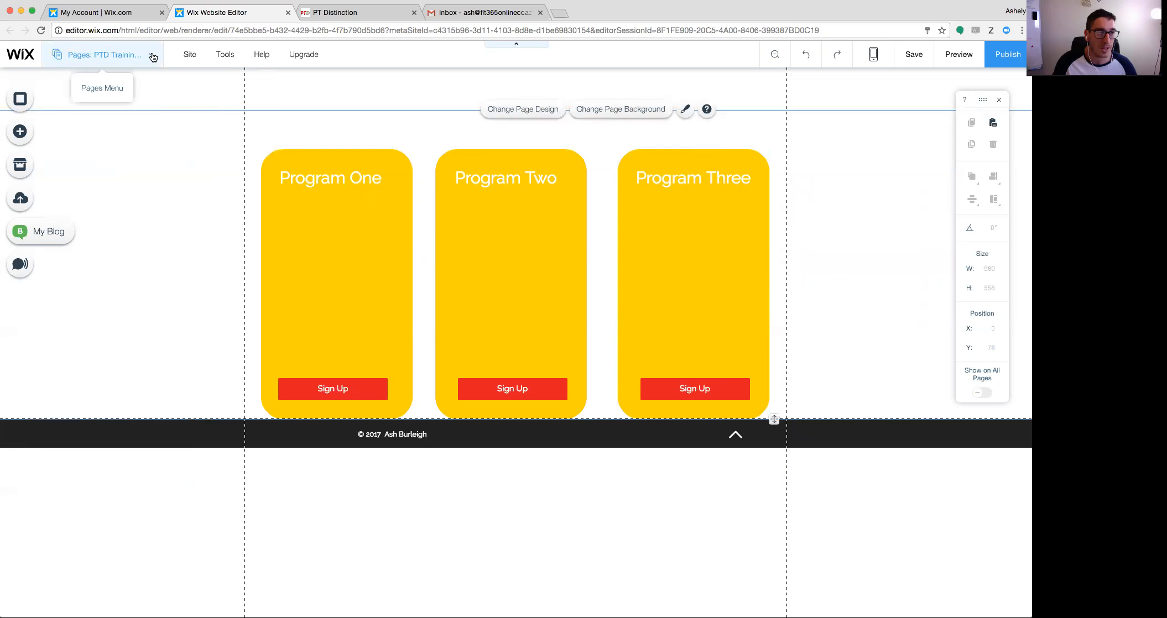
Step: Set the PTD Training Page permissions to Members only
click(102, 55)
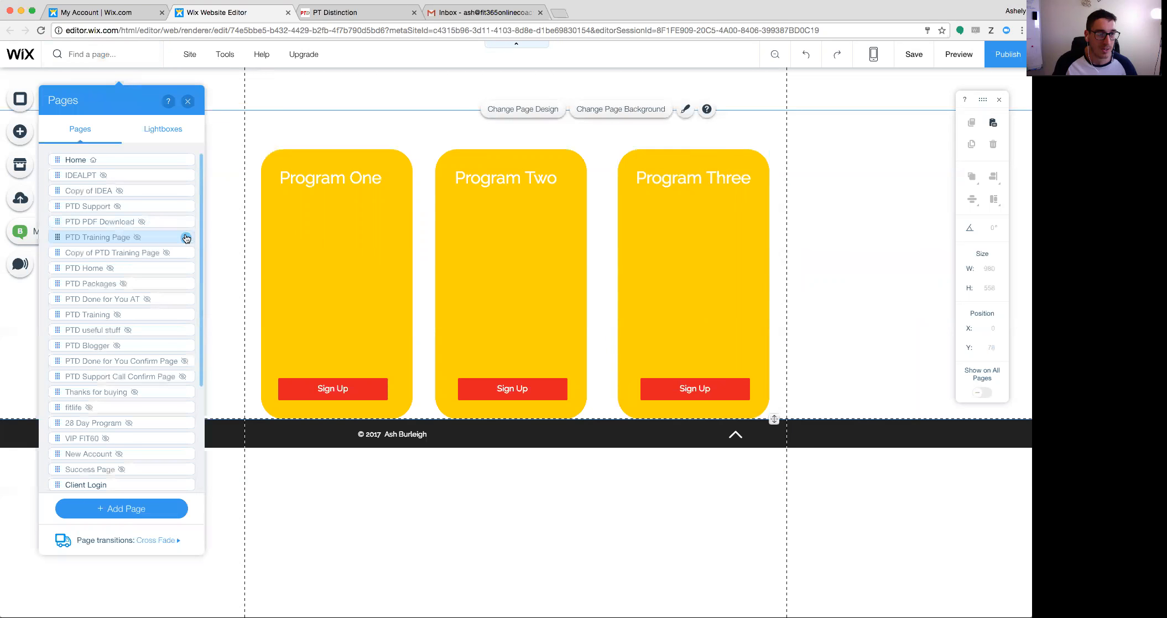
click(186, 238)
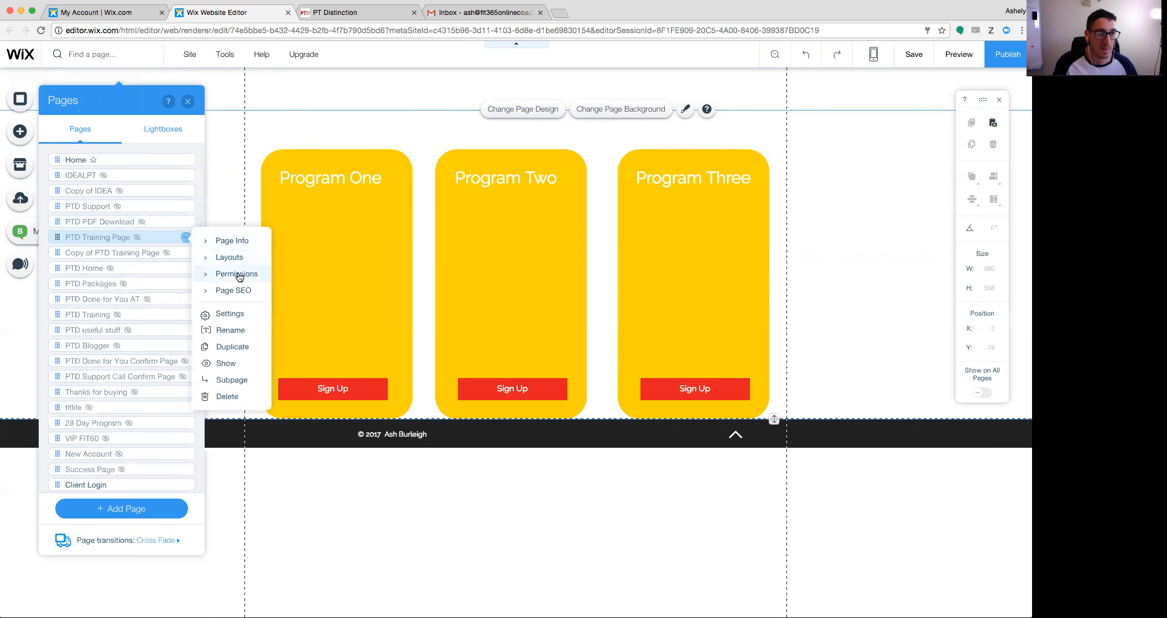
click(236, 274)
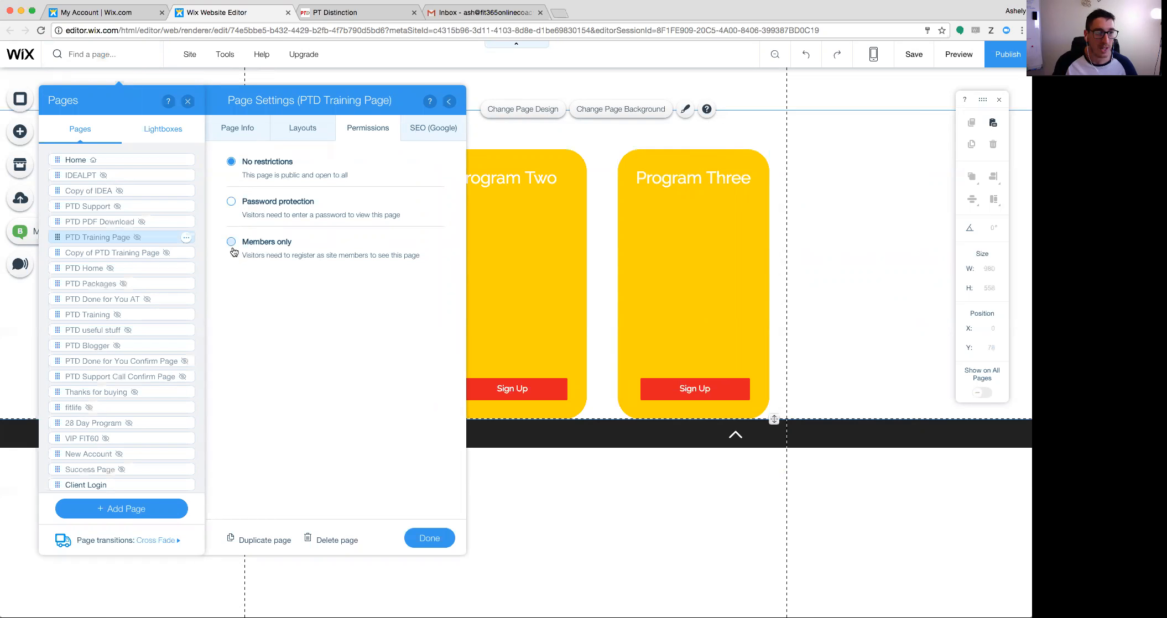
click(230, 242)
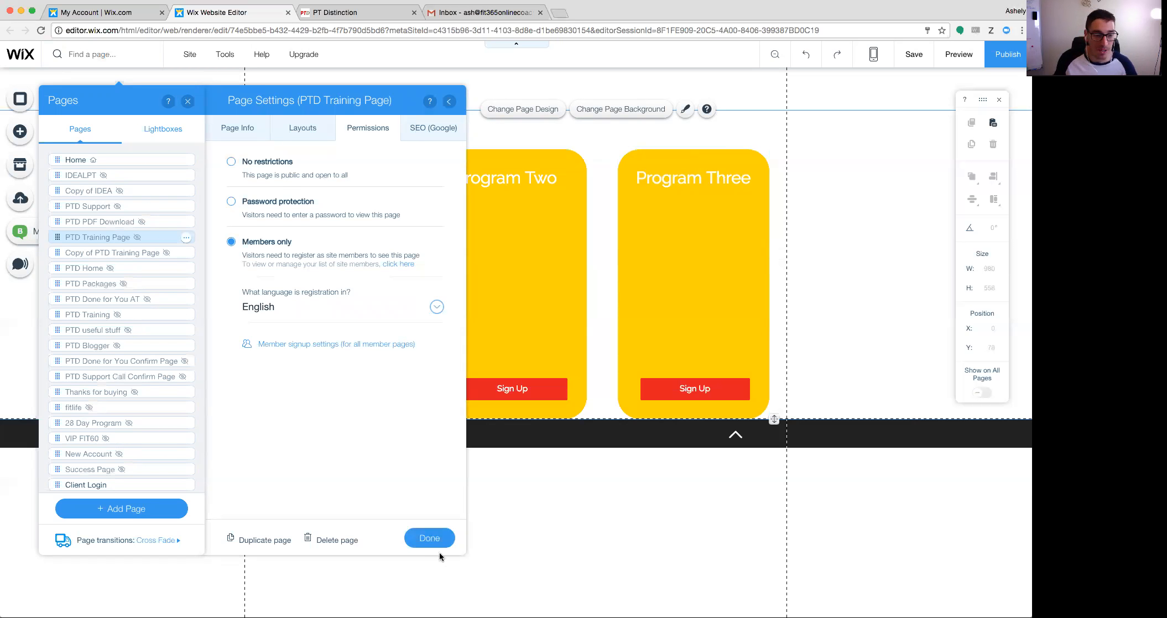
click(429, 538)
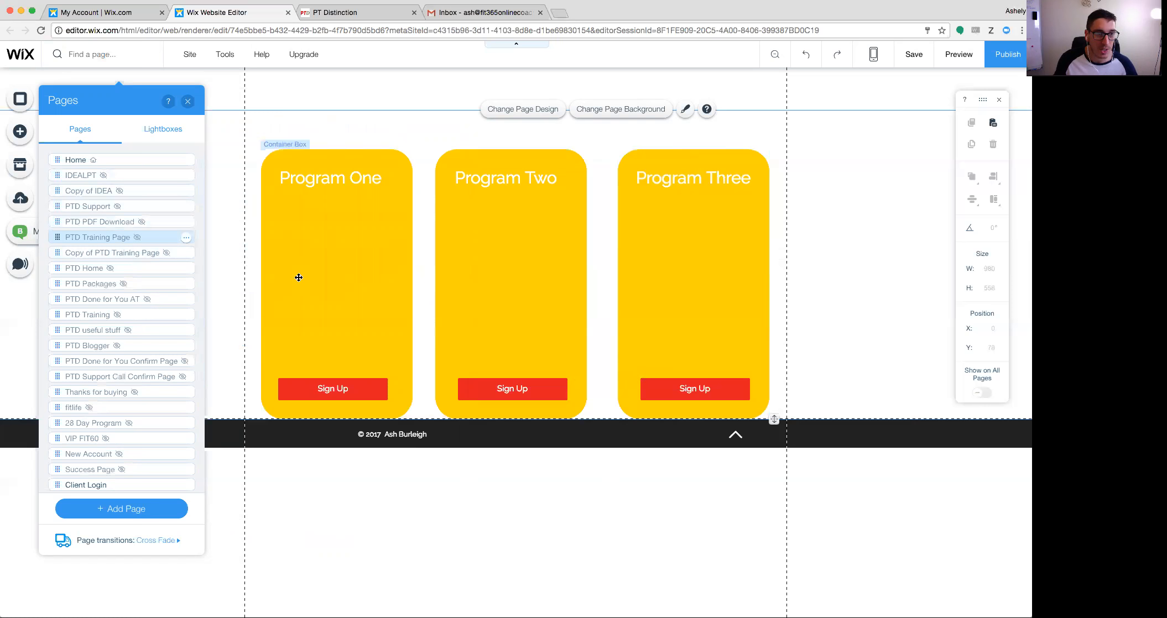
mouse_move(147, 263)
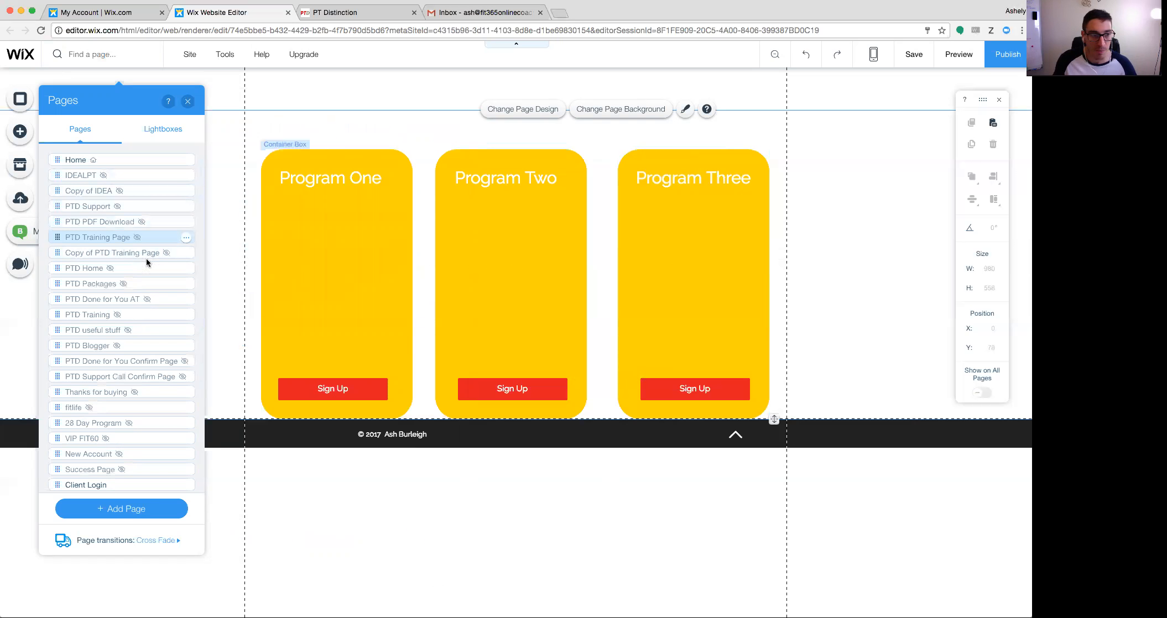
click(112, 252)
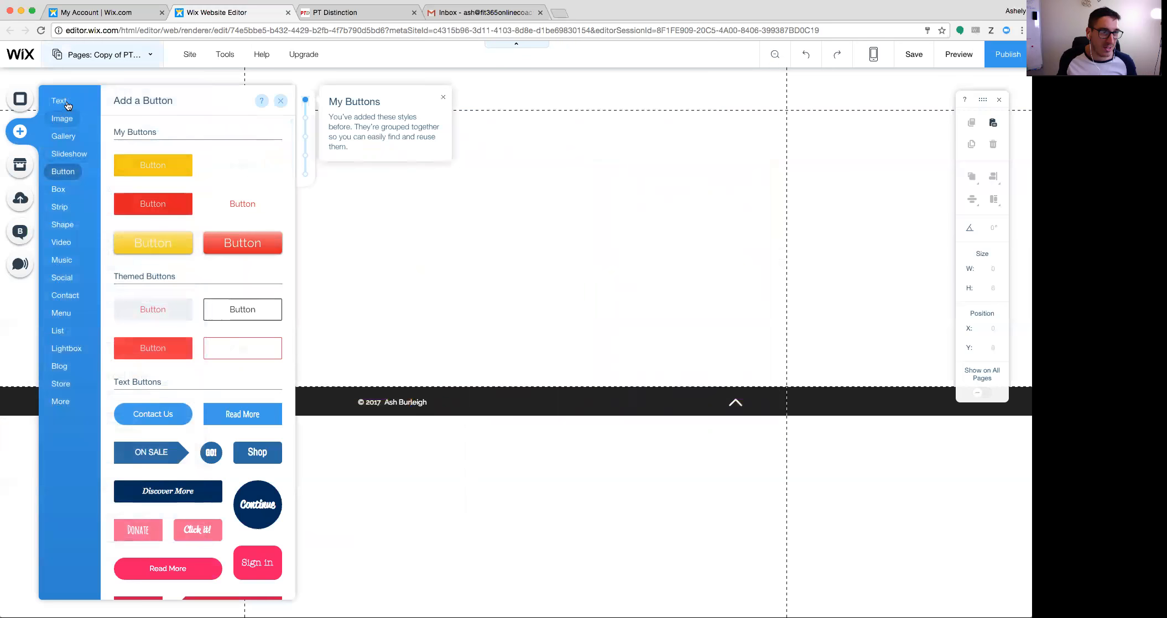
click(58, 101)
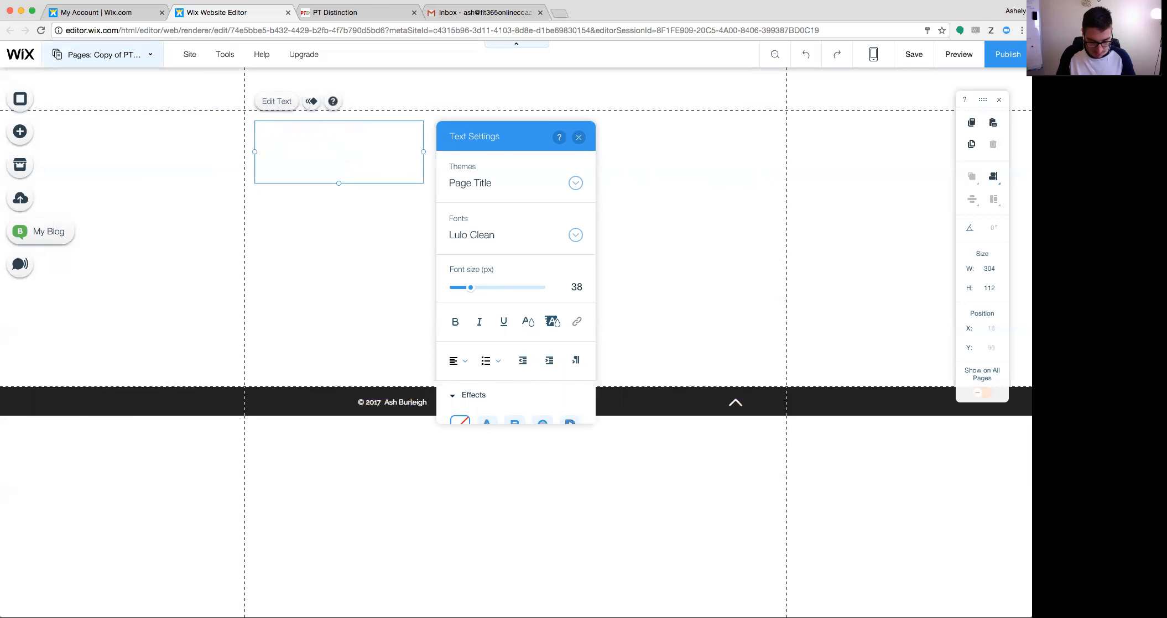
drag(338, 183, 339, 215)
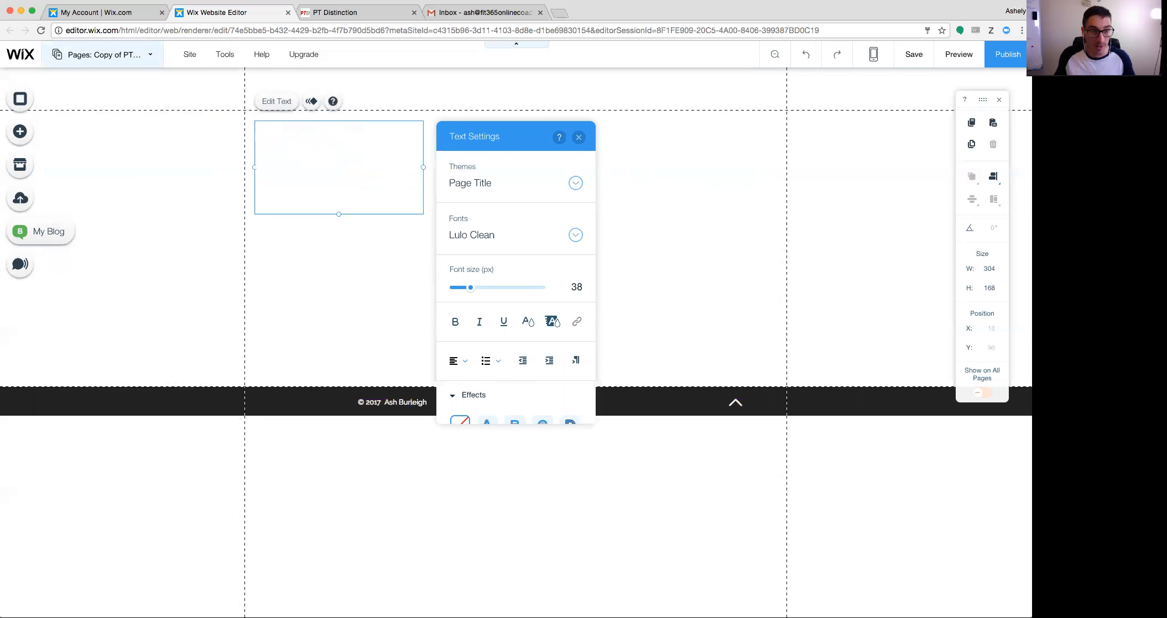
text(BEST PROGRAM EVER!)
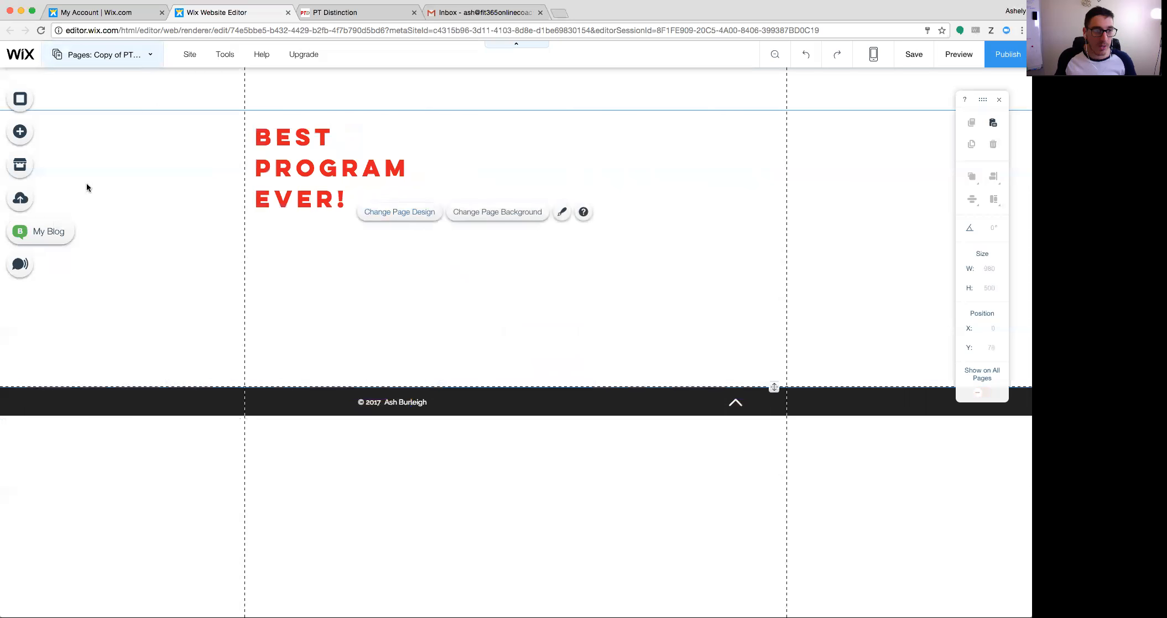
click(20, 131)
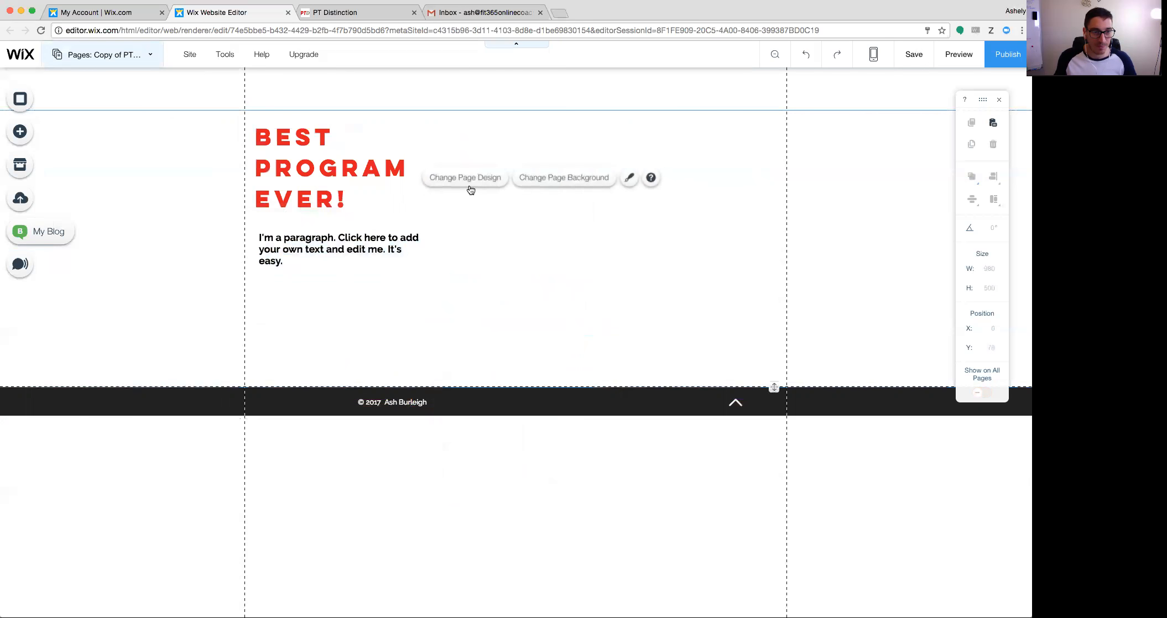
mouse_move(445, 319)
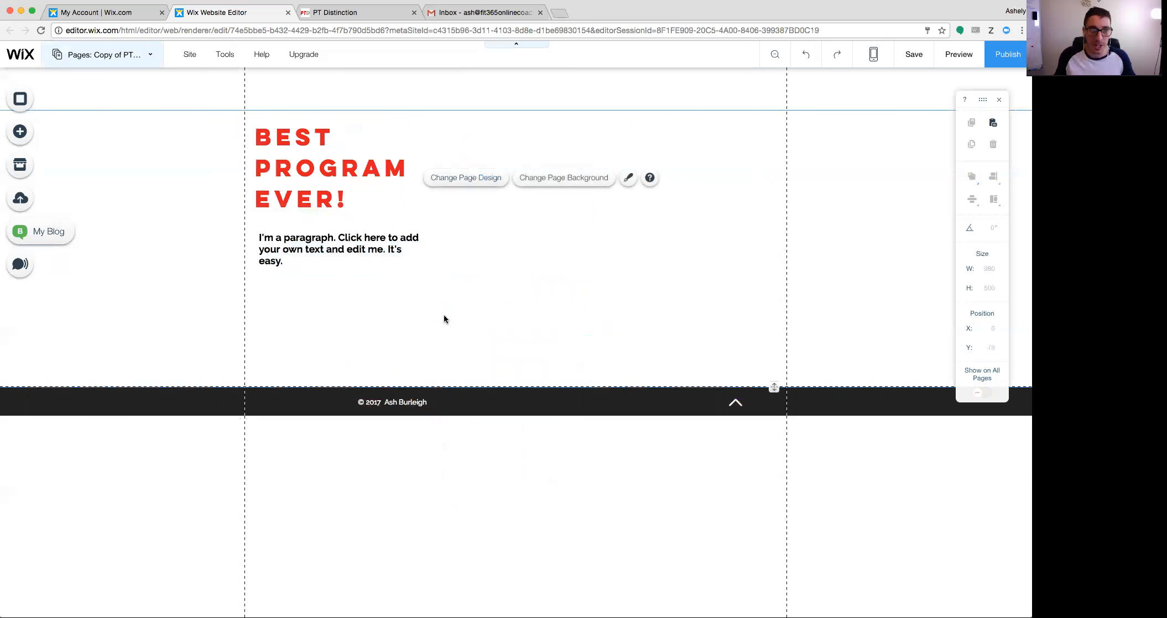
mouse_move(427, 281)
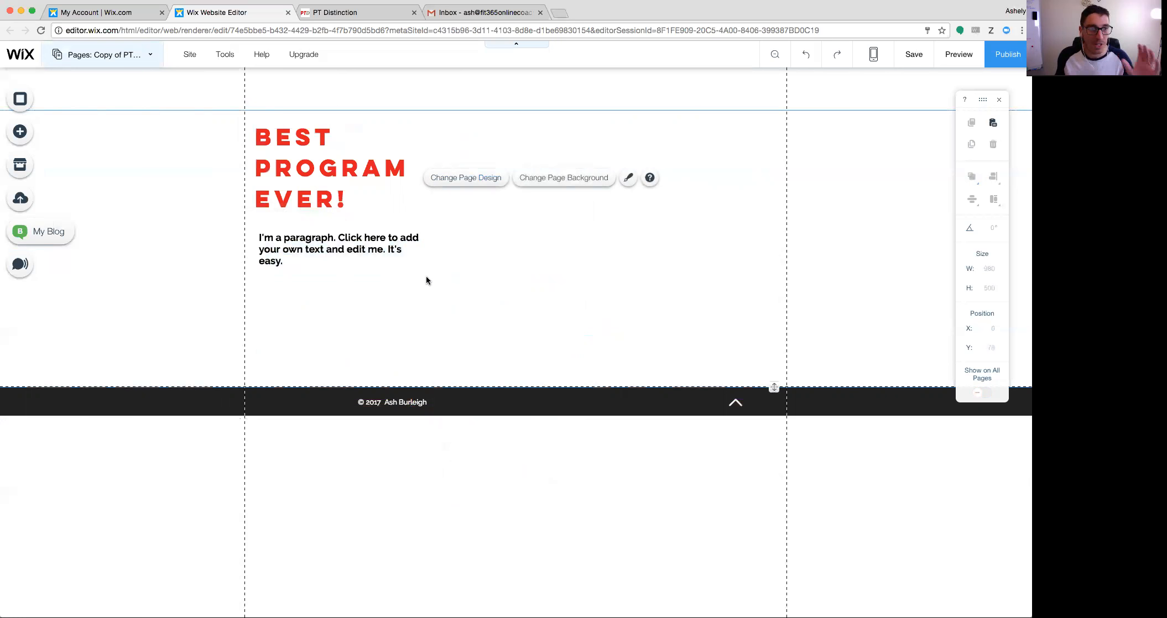
mouse_move(319, 225)
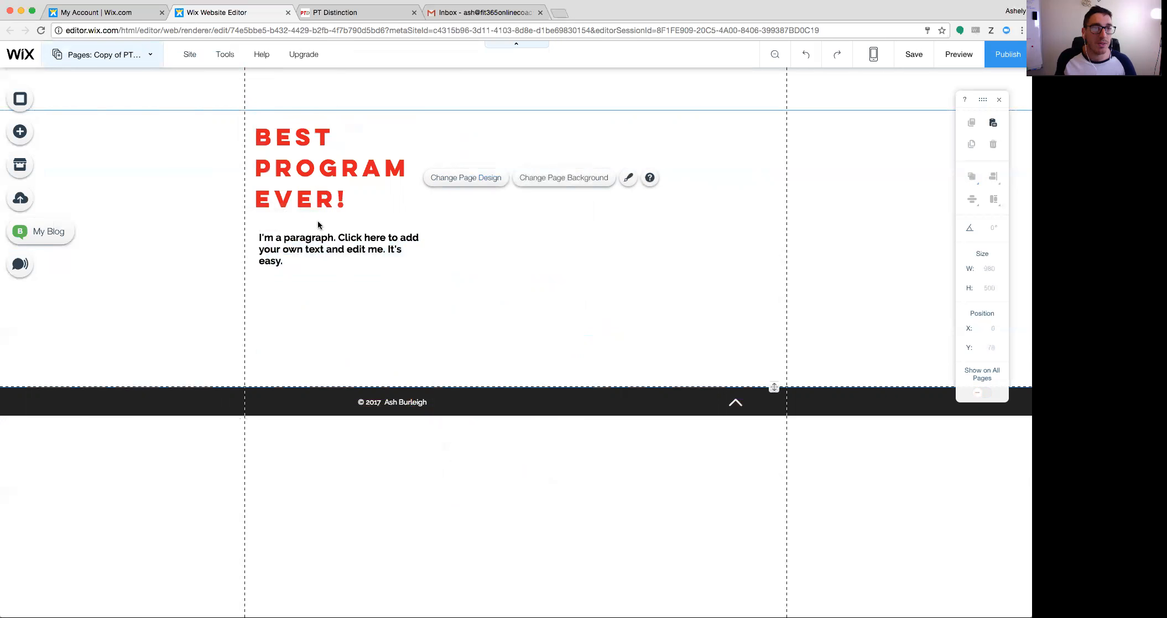
Step: In PT Distinction, start a new pre-loaded client package named Program Three
click(341, 12)
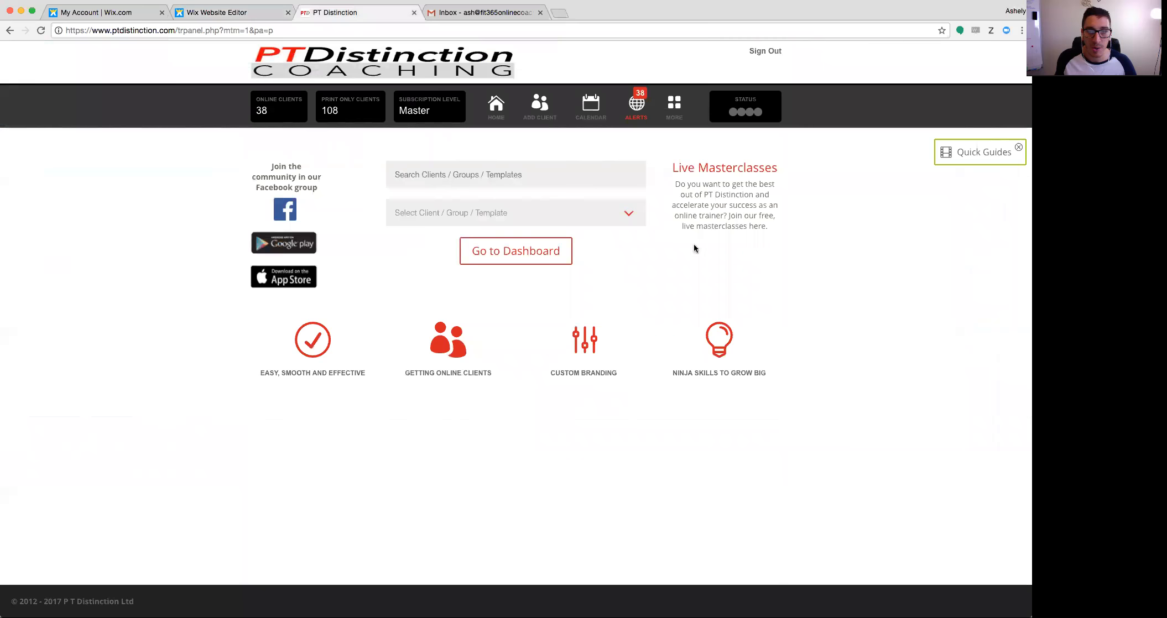
click(674, 104)
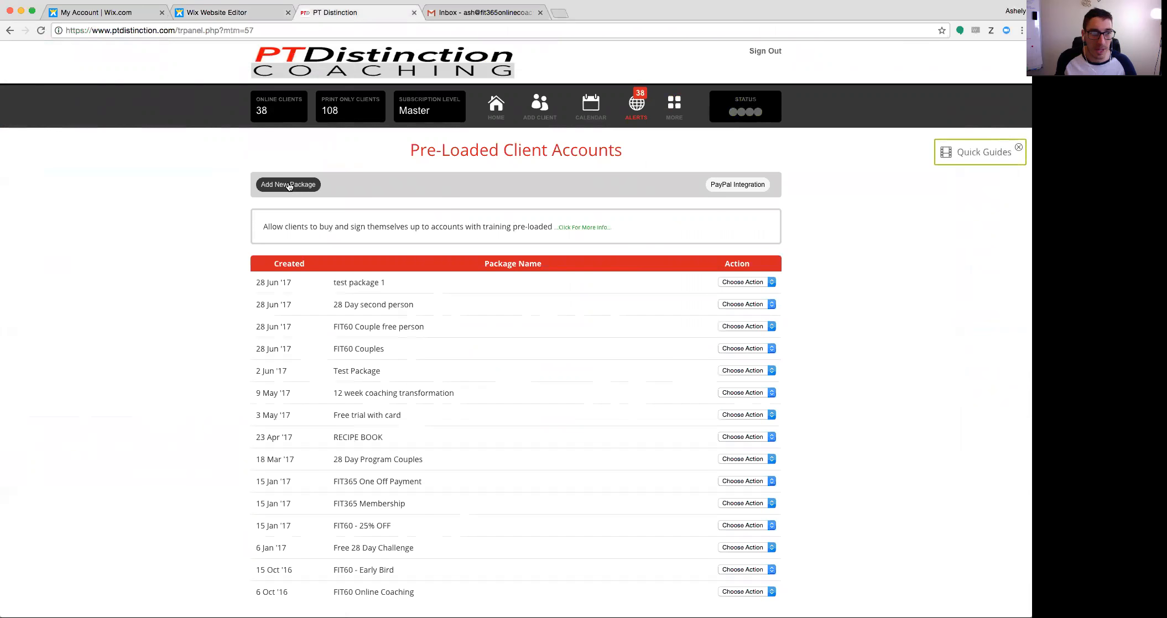
click(288, 184)
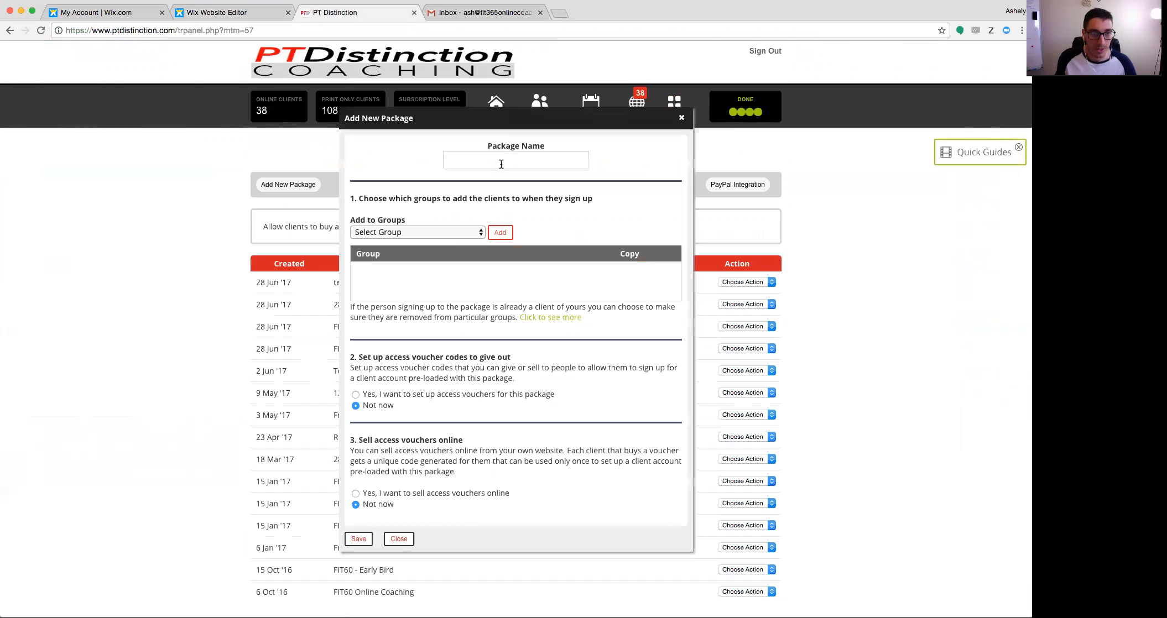
text(Program Three)
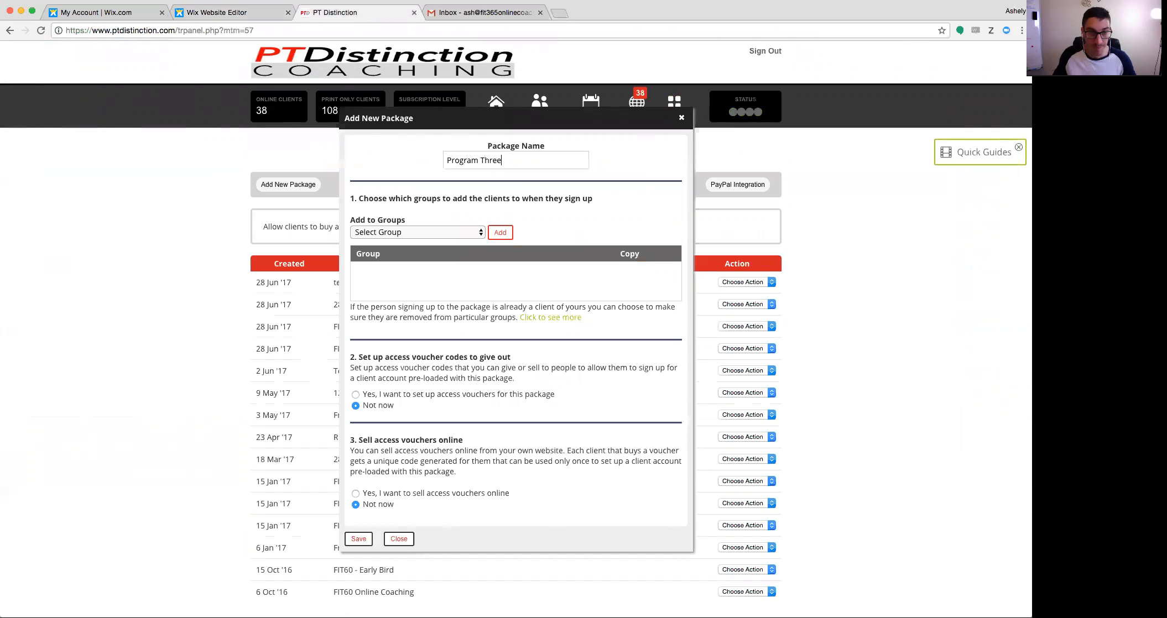
mouse_move(567, 249)
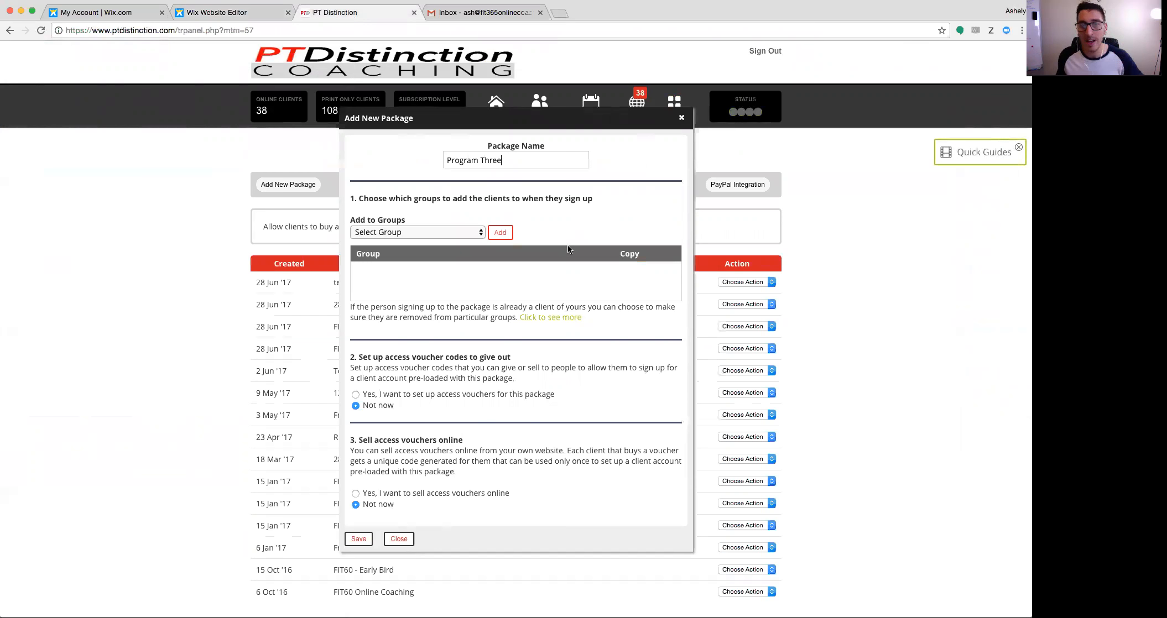
mouse_move(547, 243)
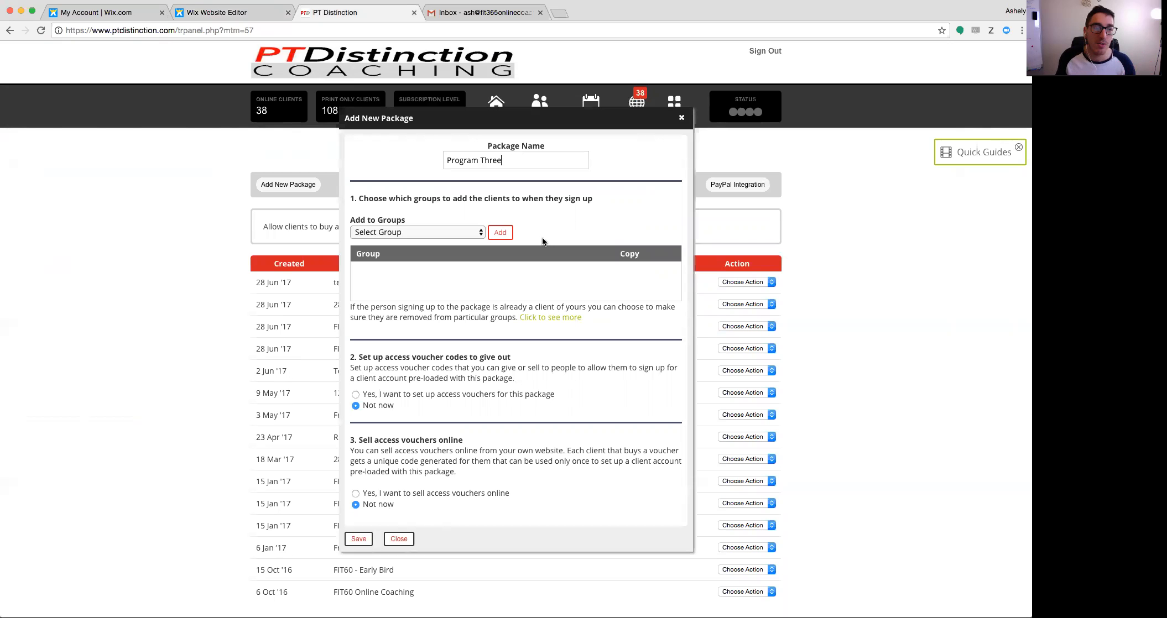
mouse_move(549, 237)
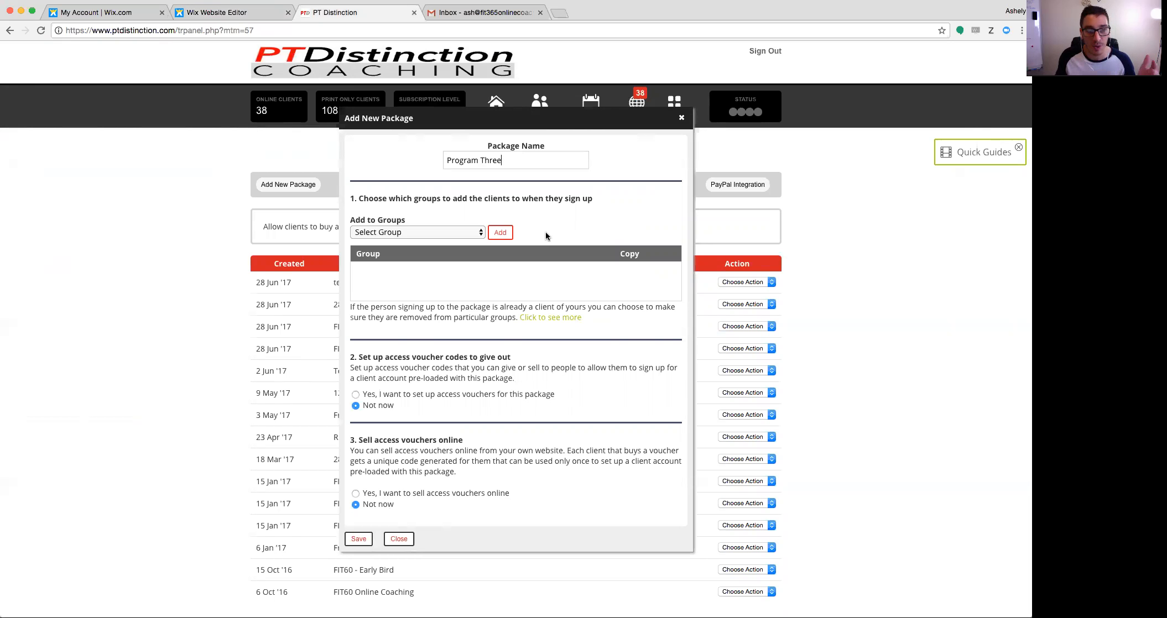
mouse_move(545, 243)
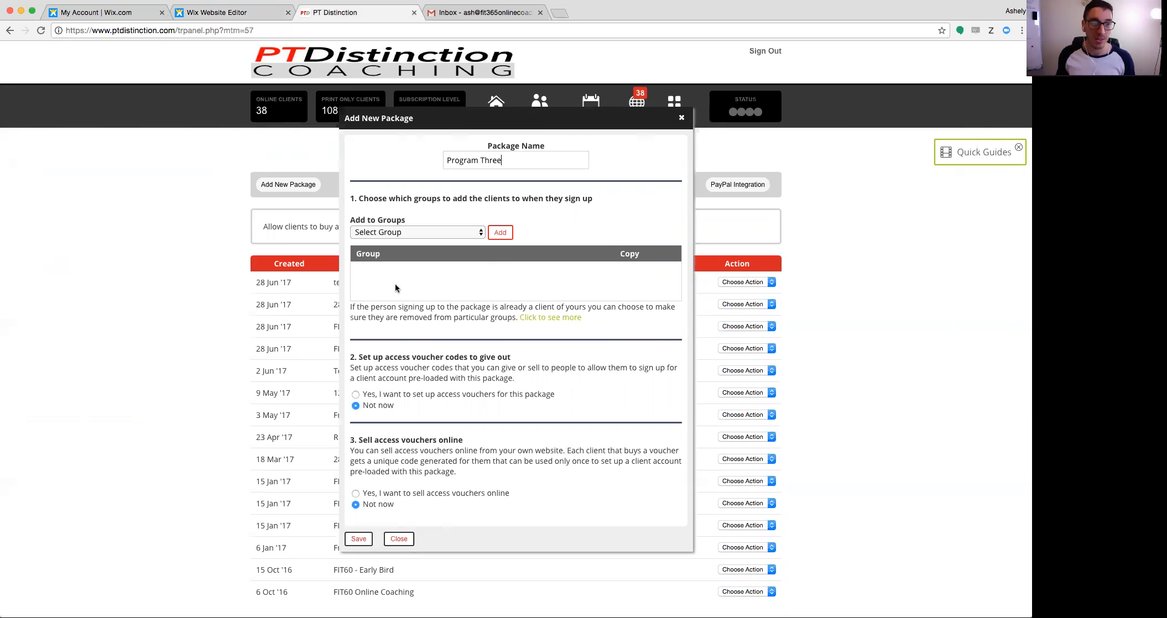
Step: Add the Fit 60 program group, sell vouchers online, and allow signup before payment details
click(416, 233)
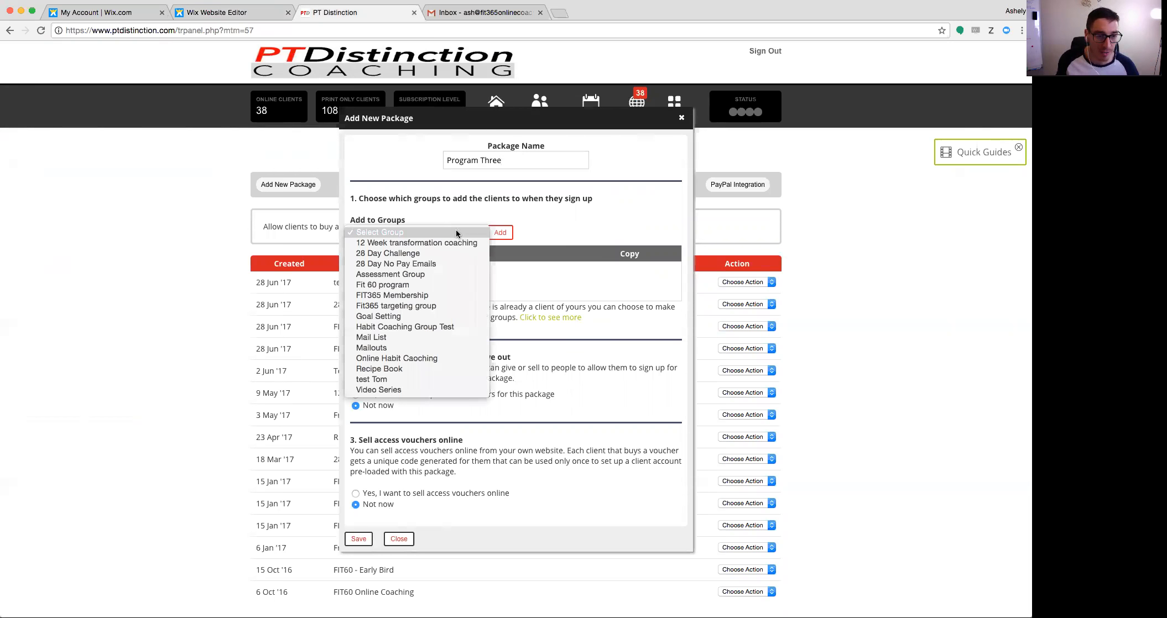
click(382, 285)
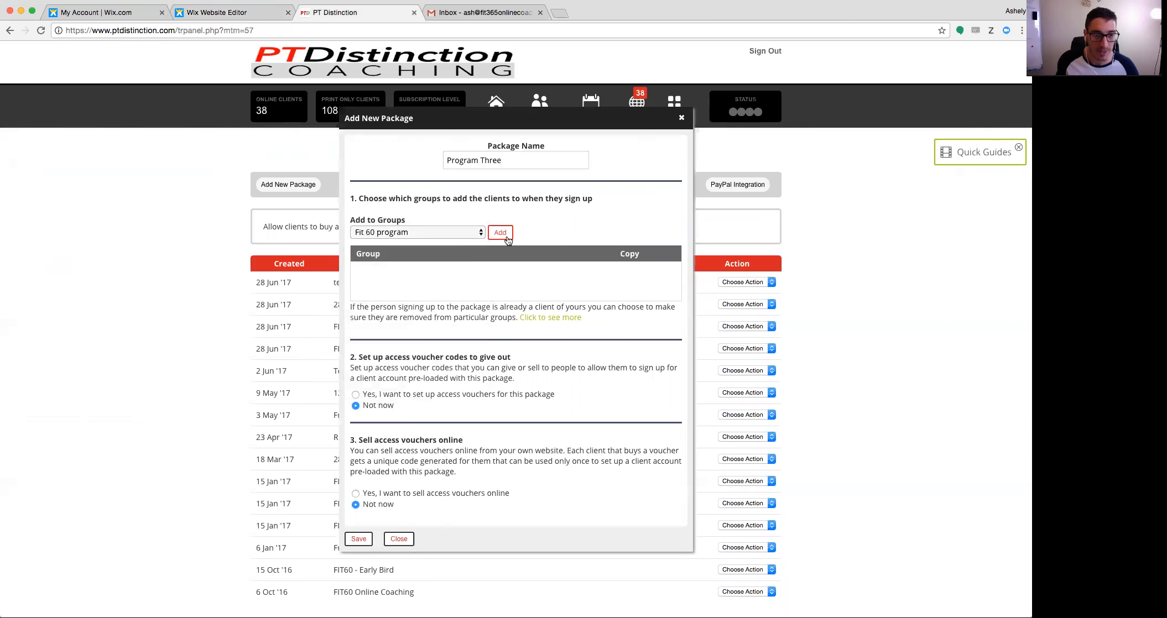
click(500, 232)
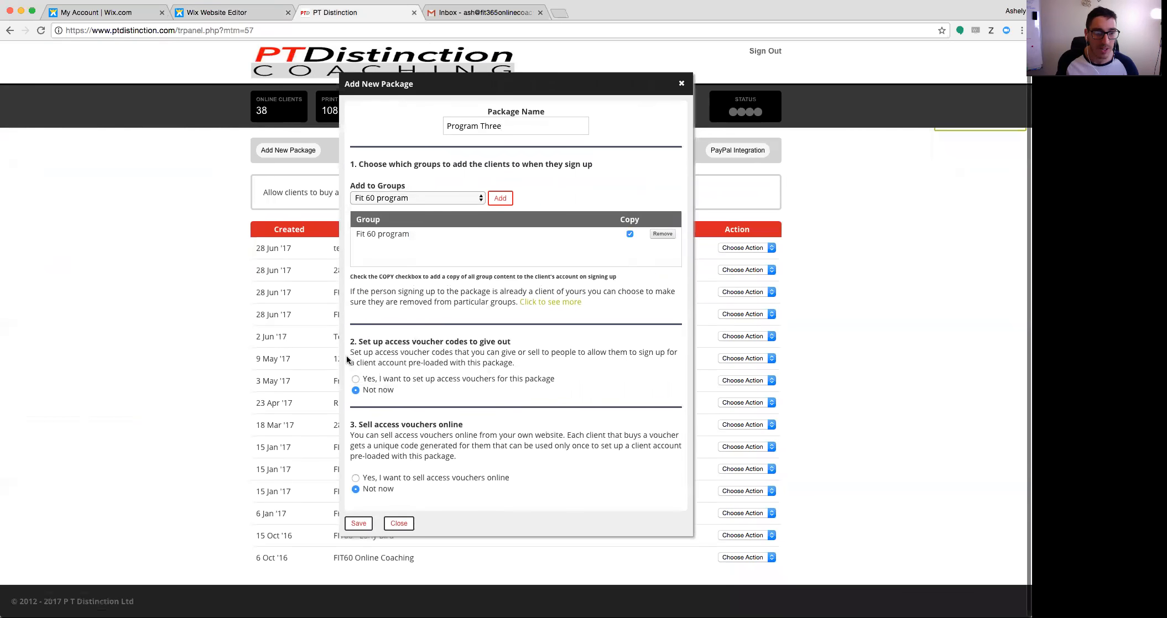
click(355, 478)
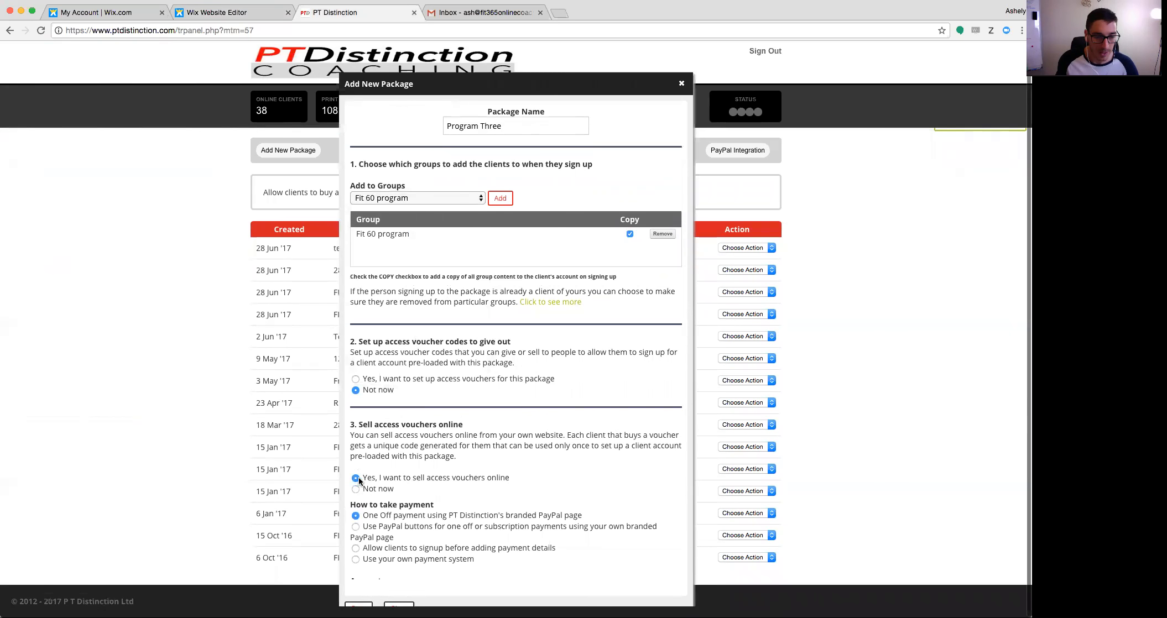
scroll(down, 3)
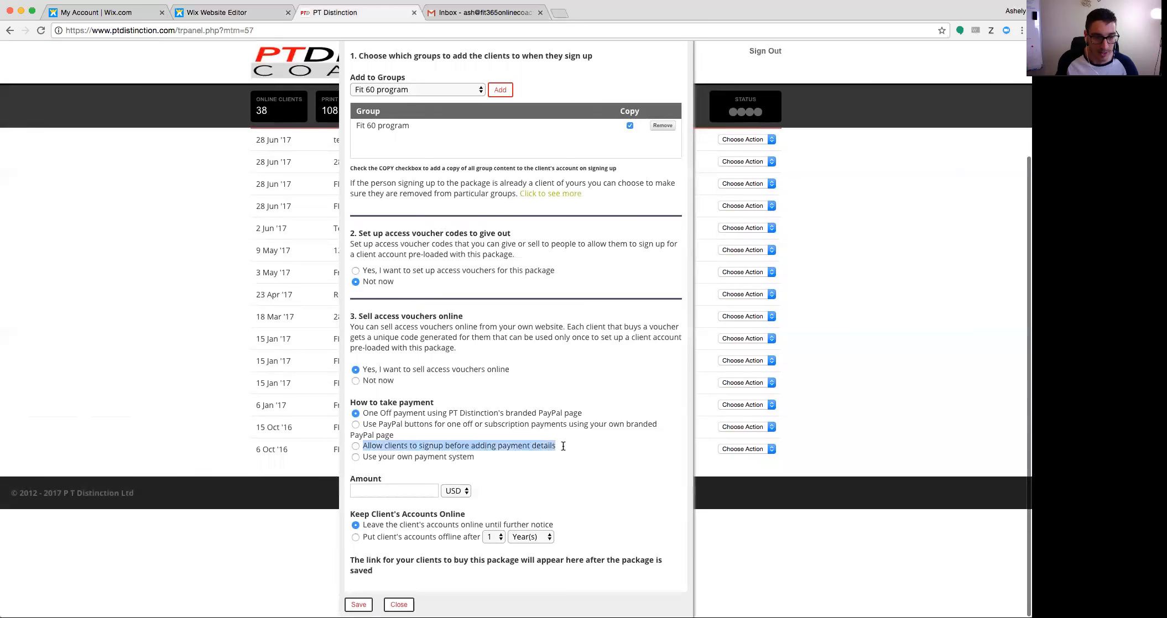
click(355, 446)
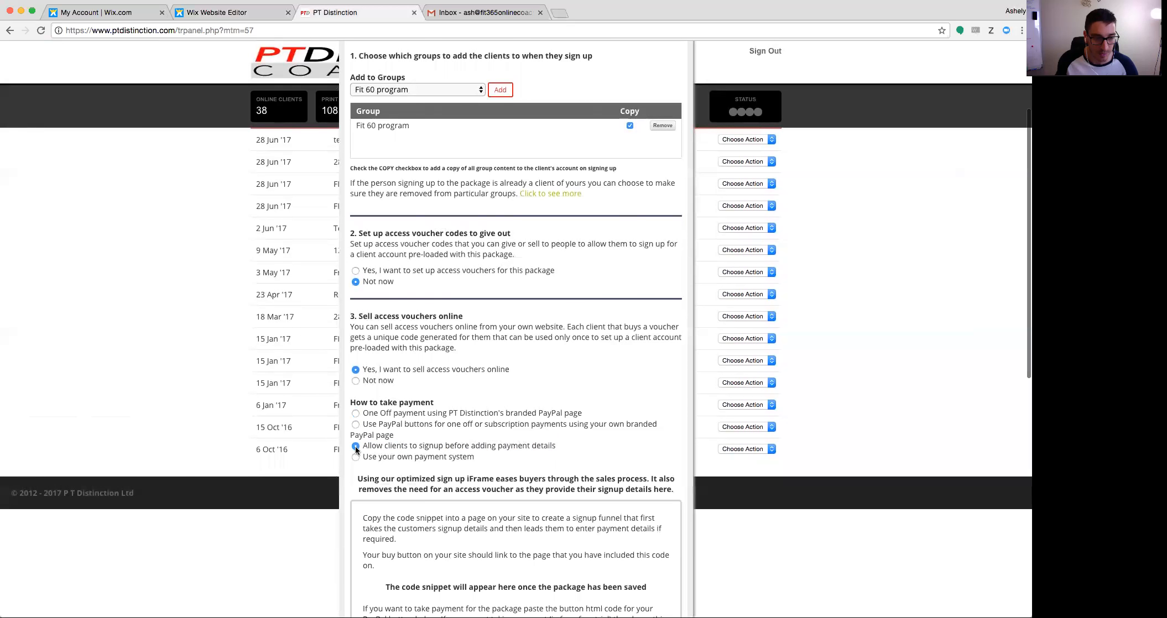
scroll(down, 3)
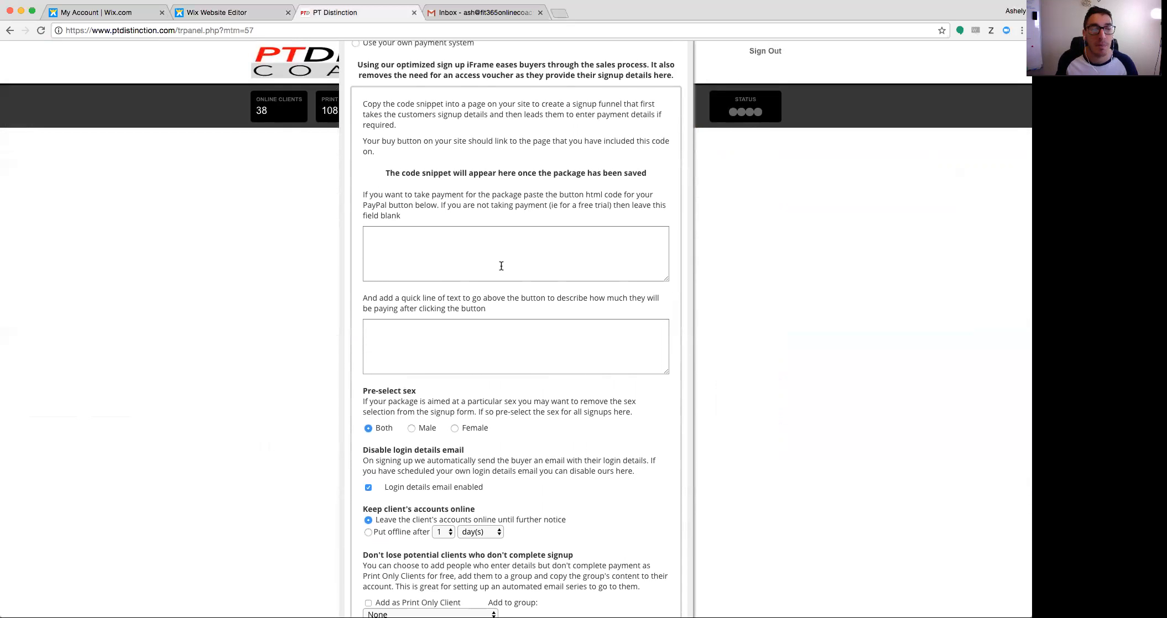
mouse_move(487, 245)
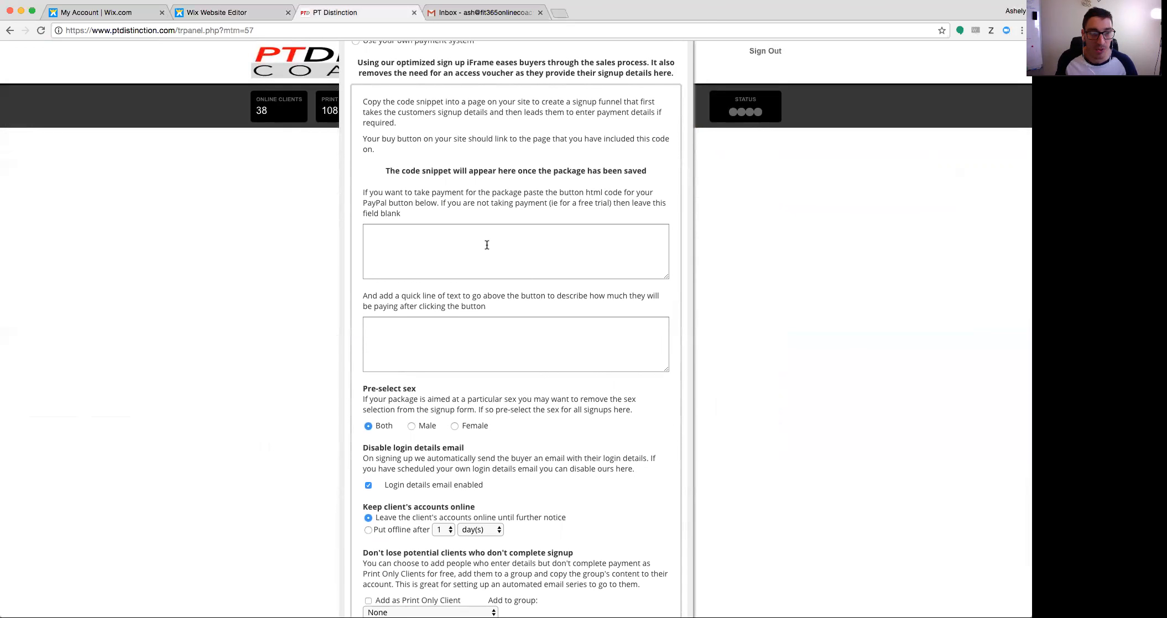
mouse_move(482, 247)
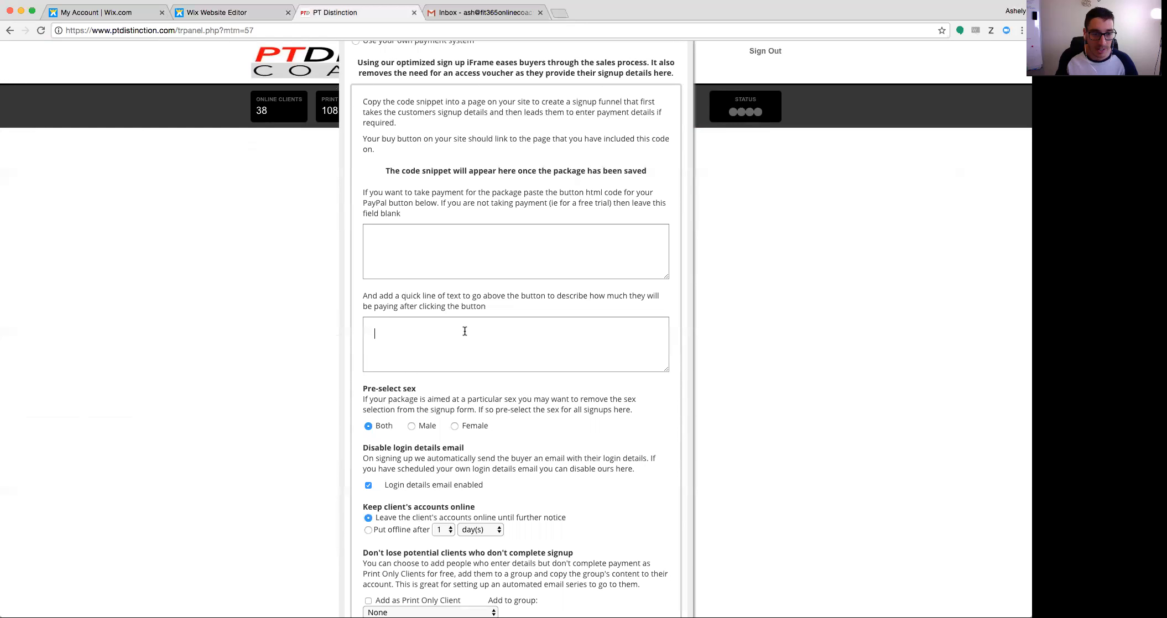
text(hkjdshfjkf)
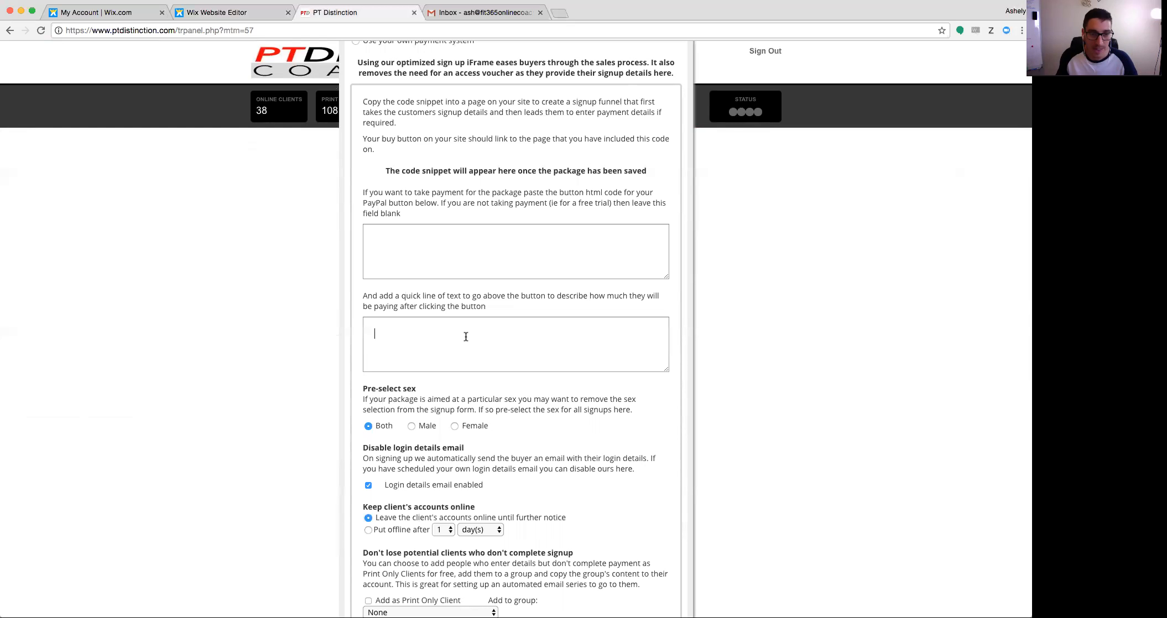
mouse_move(515, 425)
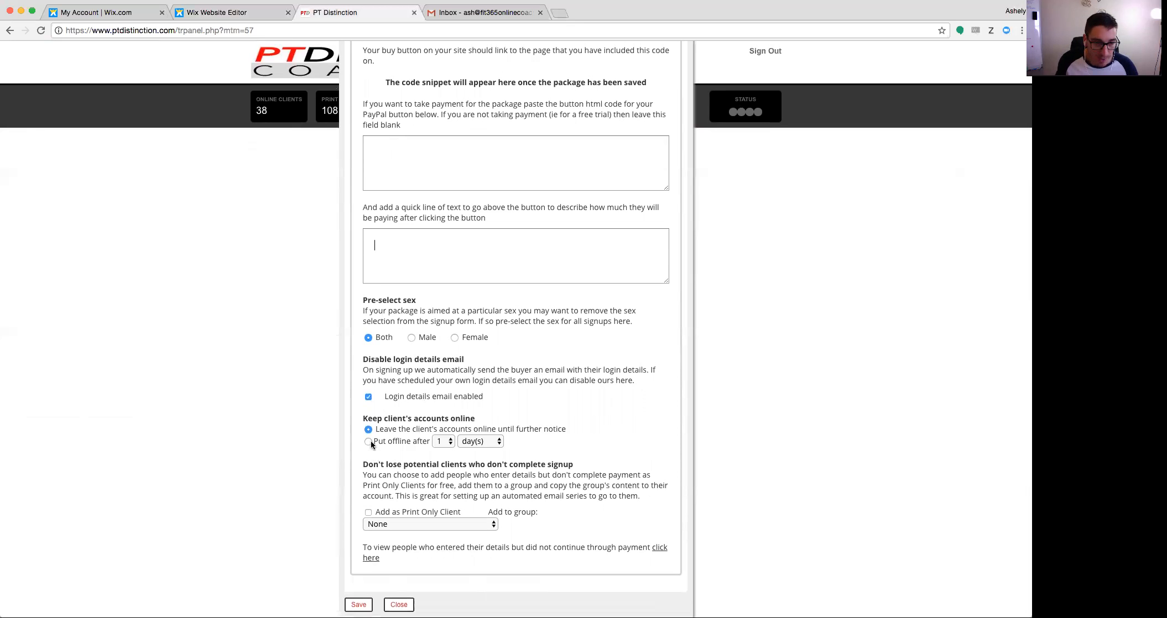
Step: Make the package's client accounts go offline after 9 weeks
click(368, 441)
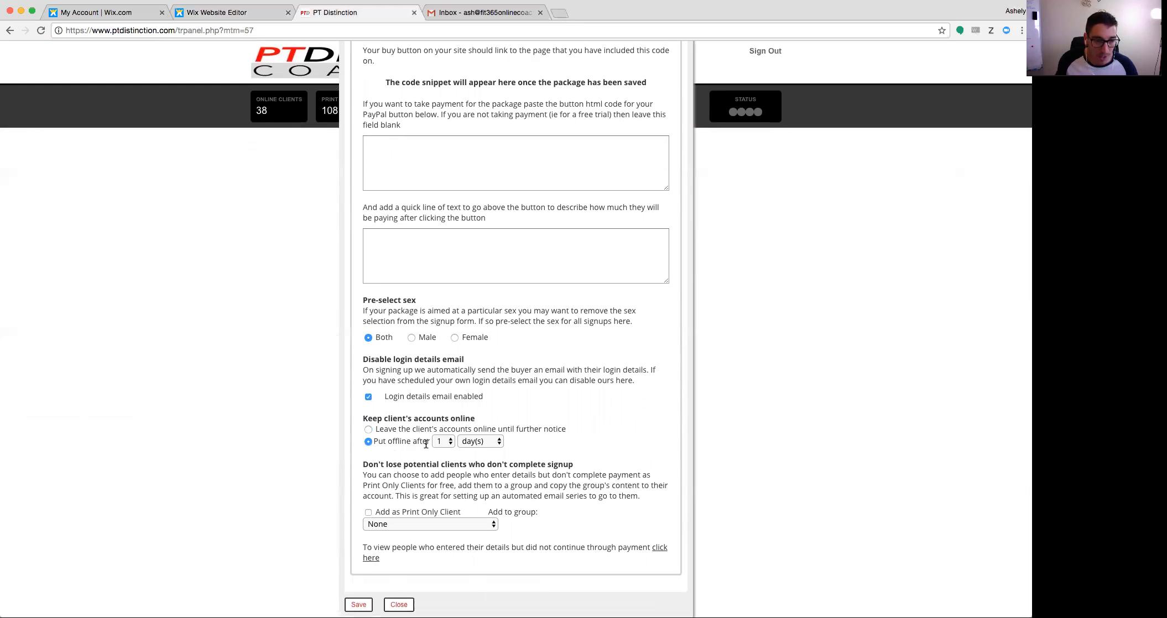
mouse_move(463, 458)
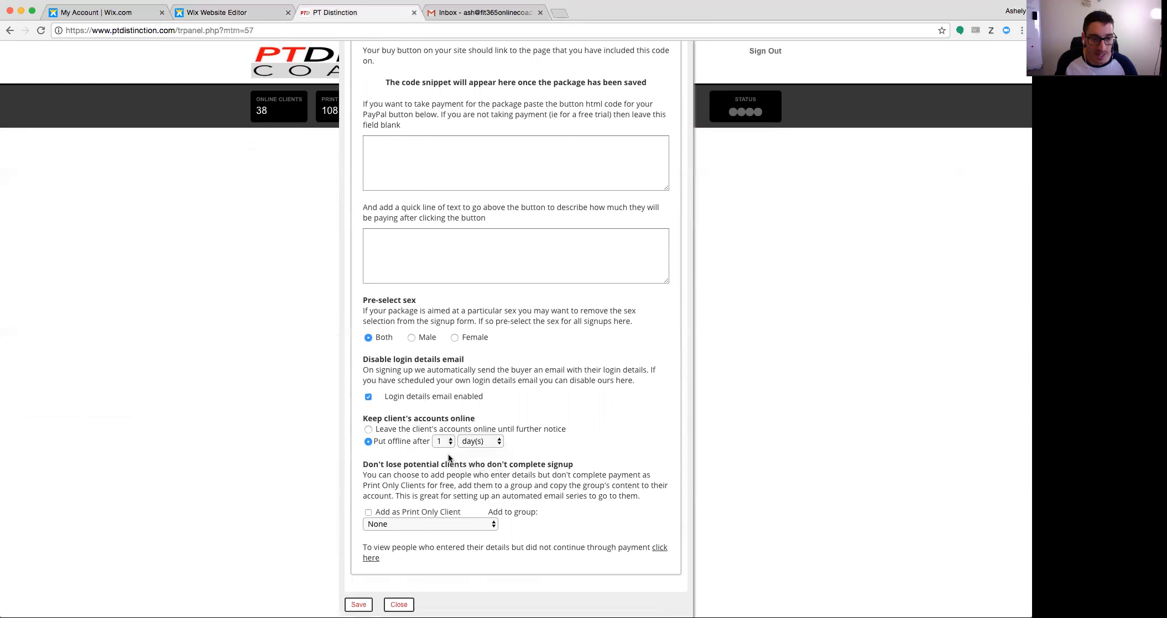
click(439, 441)
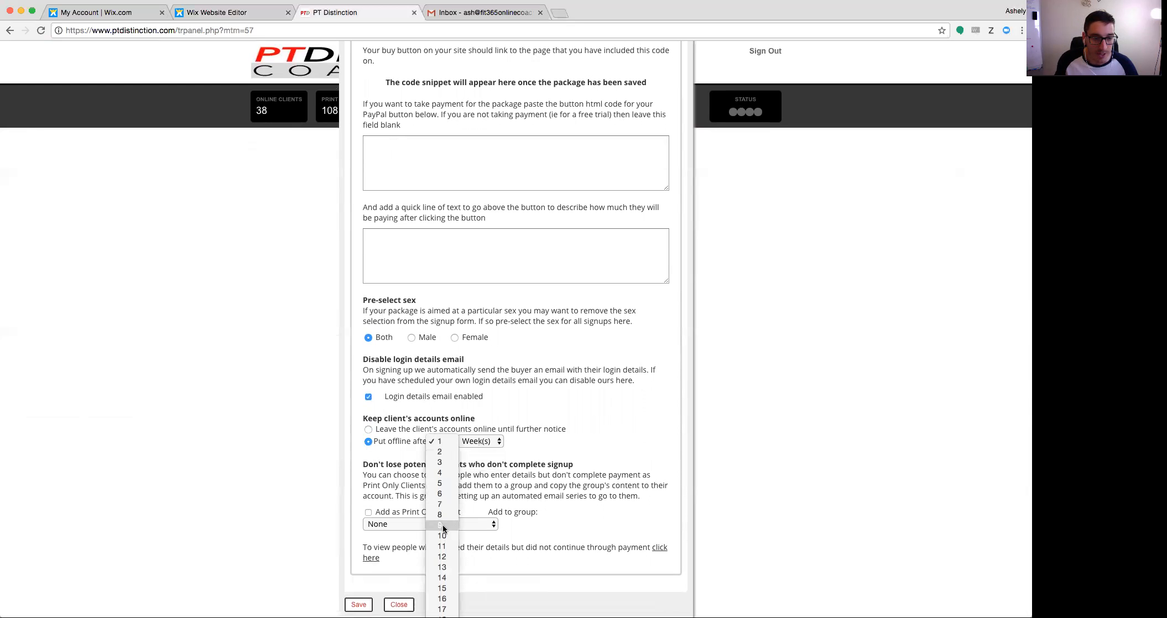
click(439, 524)
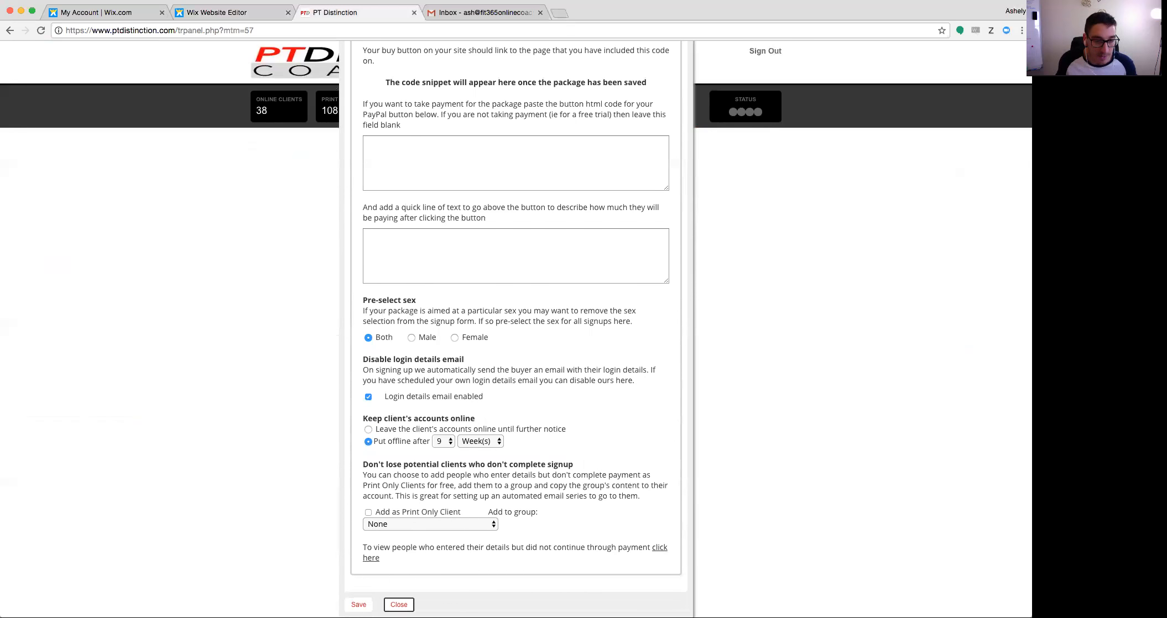
Step: Save the Program Three package and copy its iframe sign-up code
click(358, 604)
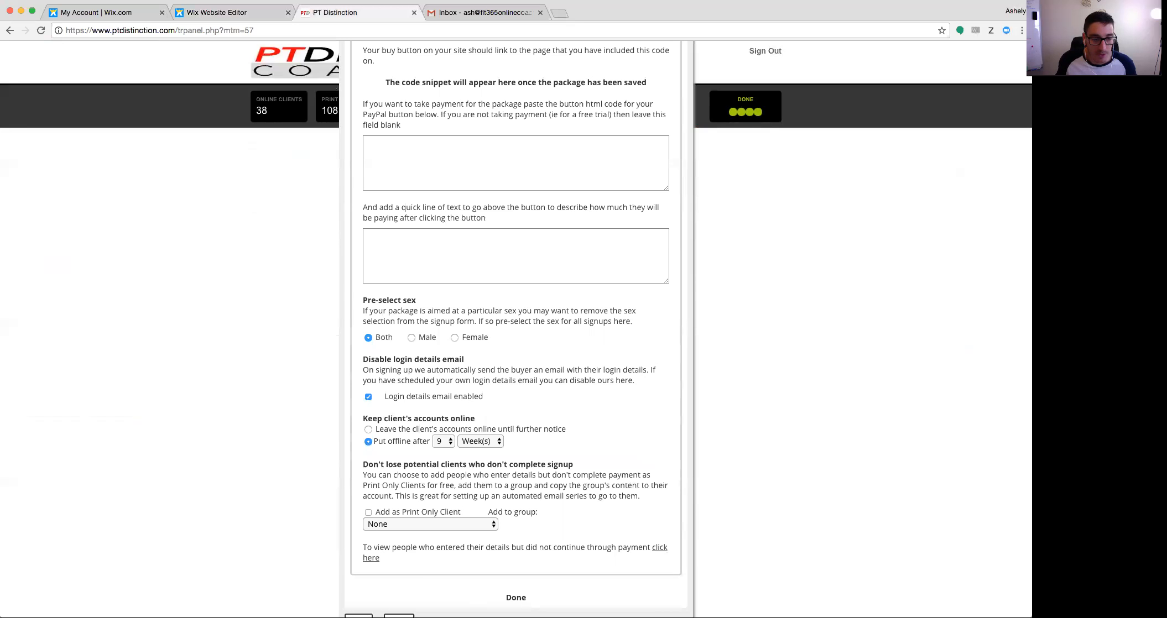
click(515, 598)
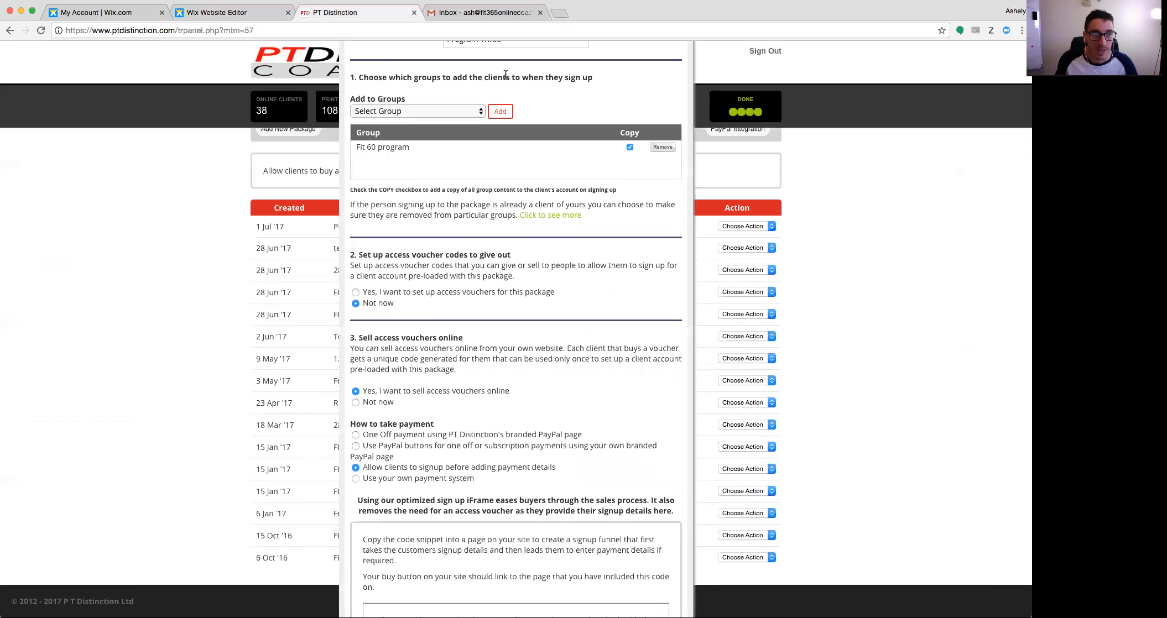
scroll(down, 3)
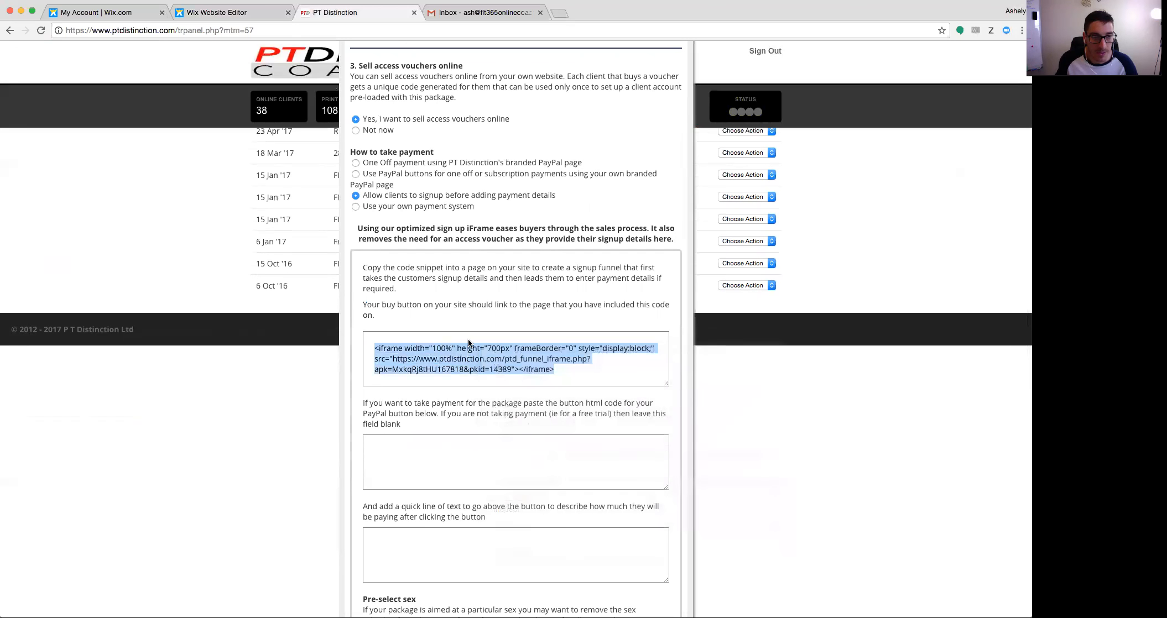
click(225, 12)
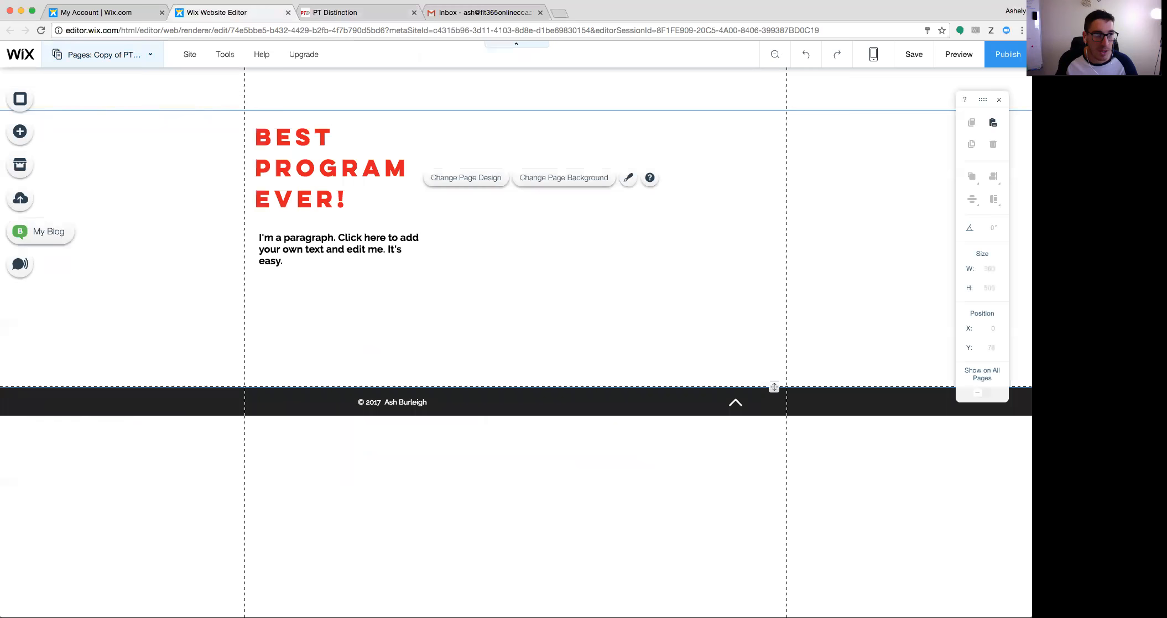
Step: Add an HTML Code element containing the PT Distinction iframe sign-up snippet
click(20, 131)
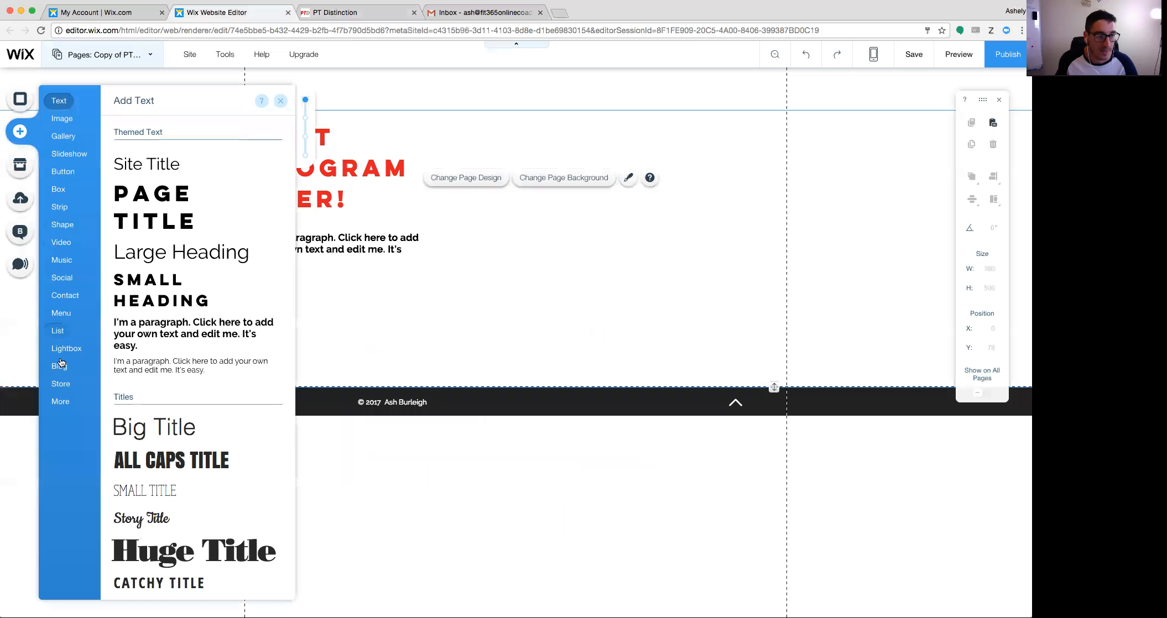
click(60, 401)
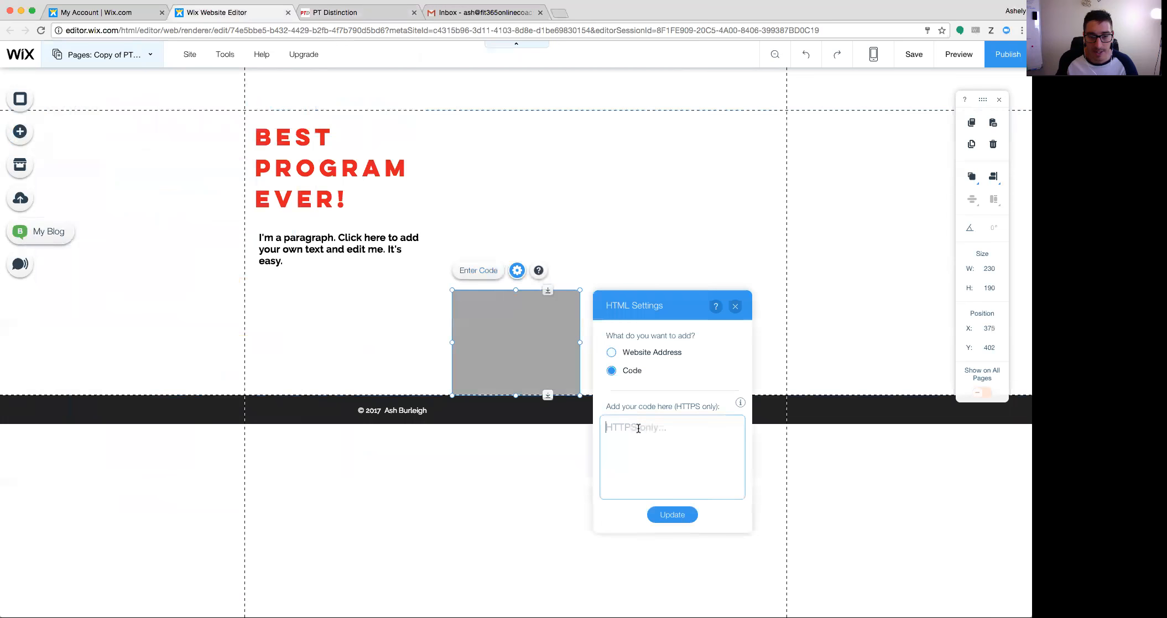
text(<iframe width="100%" height="700px" frameBorder="0" style="display:block;")
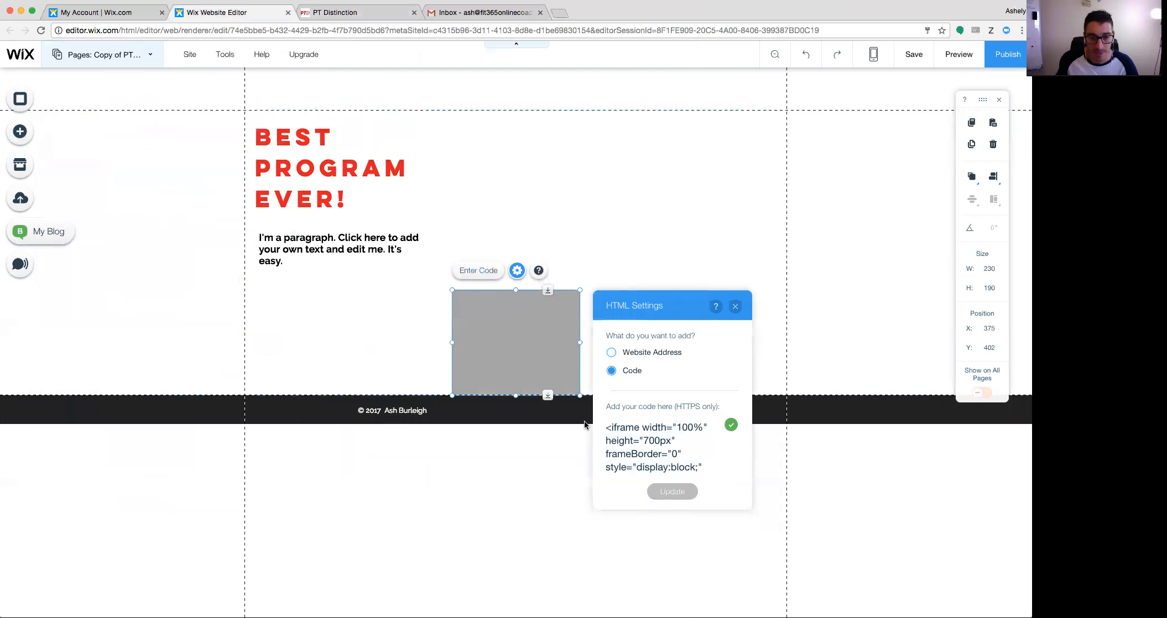
click(672, 492)
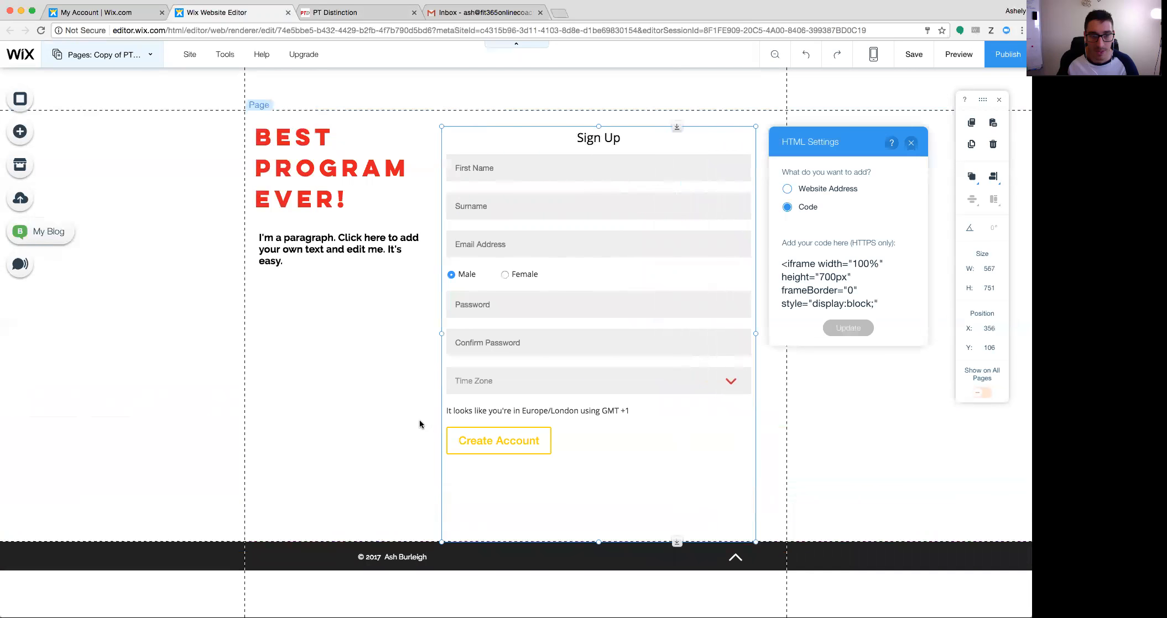
Step: Save the site with the embedded sign-up form
click(910, 143)
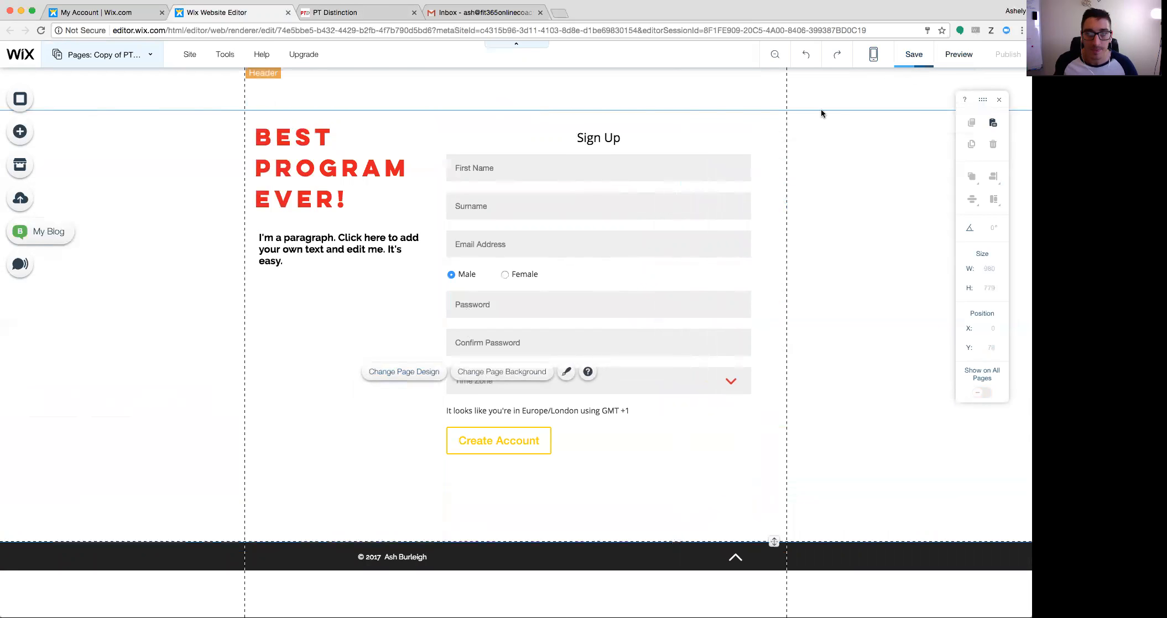
click(913, 54)
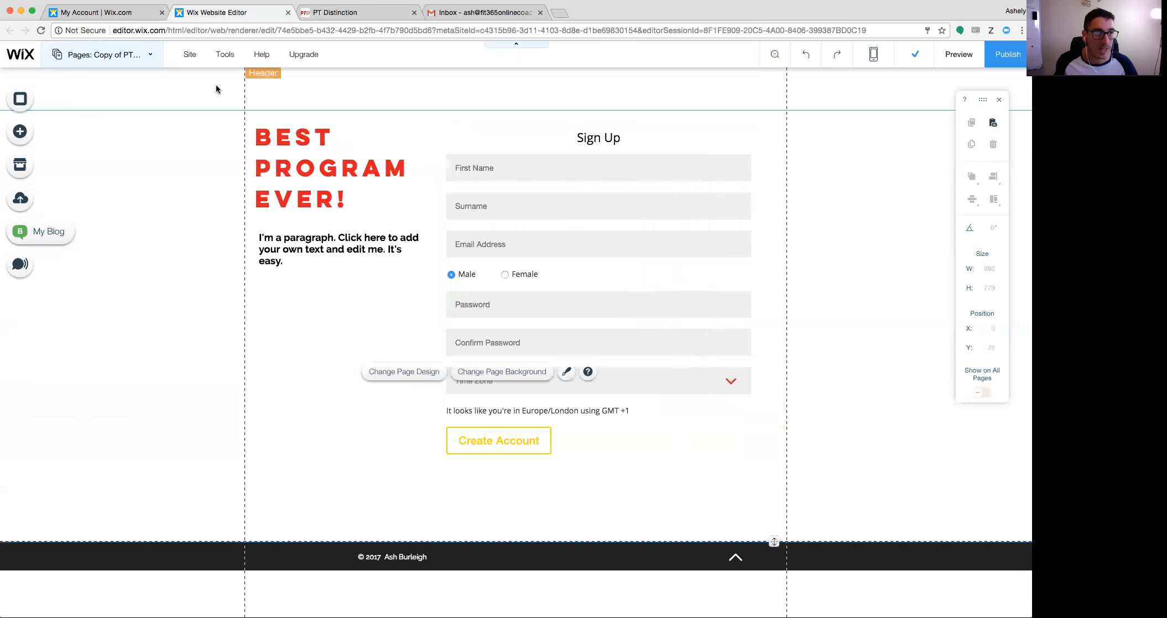
click(104, 54)
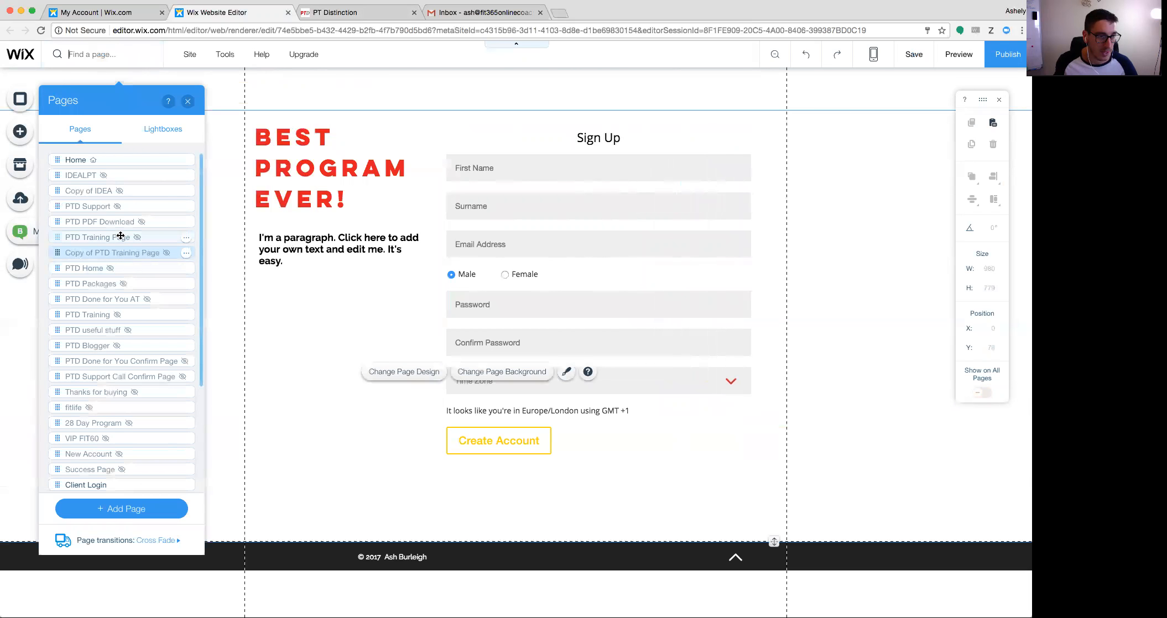
Step: Preview the PTD Training Page and follow Program Three's Sign Up button
click(97, 237)
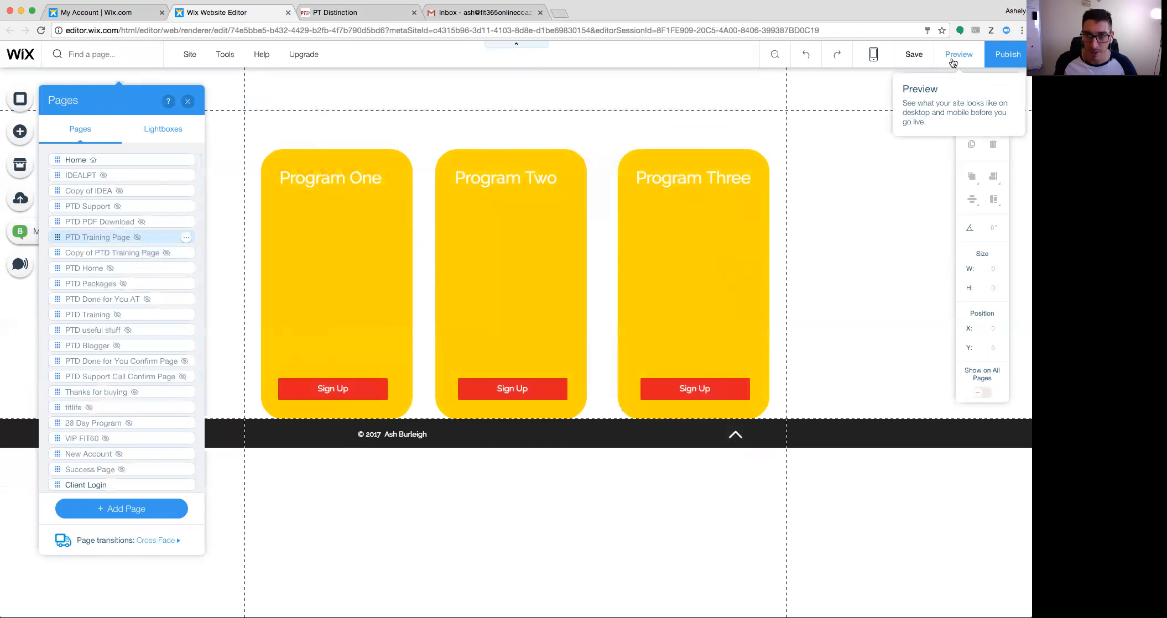
click(959, 54)
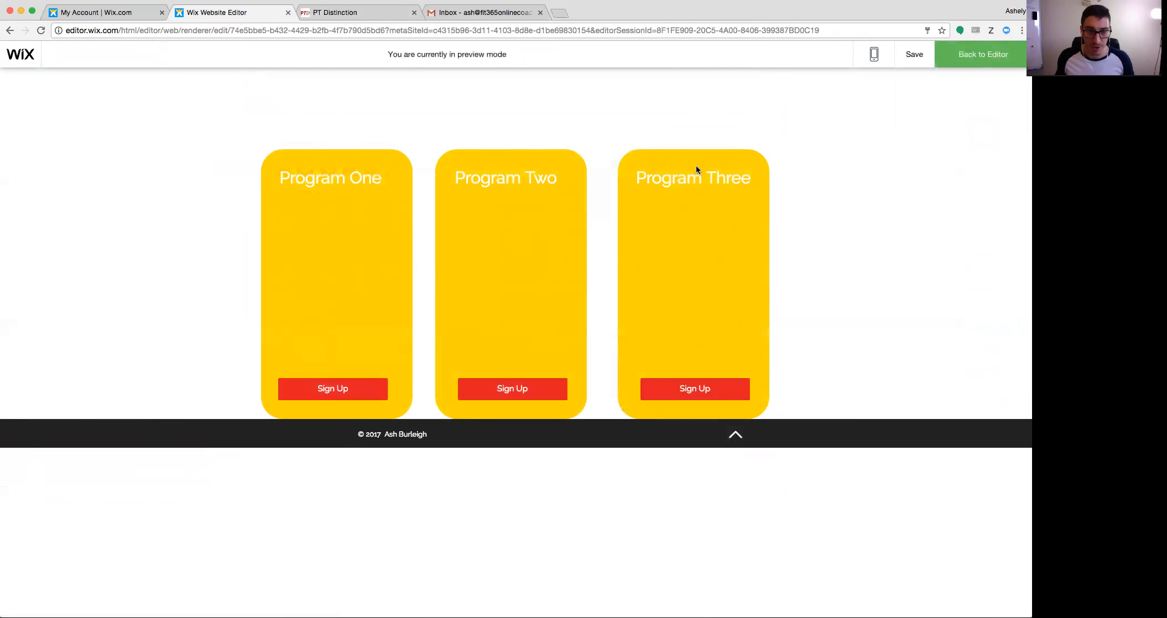
mouse_move(699, 394)
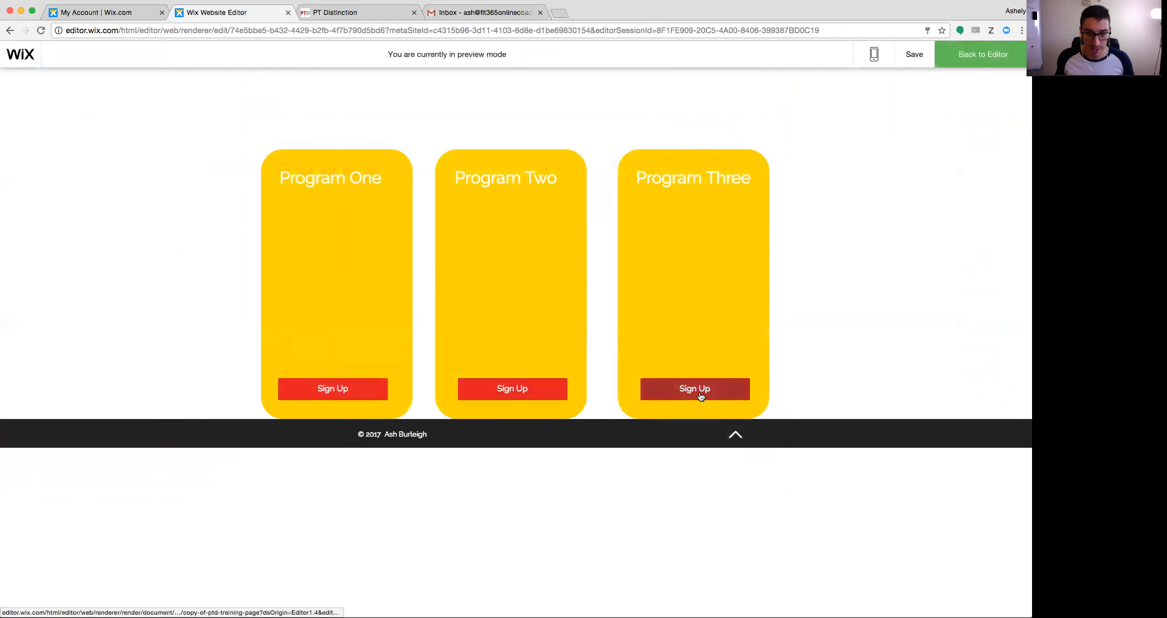
click(695, 389)
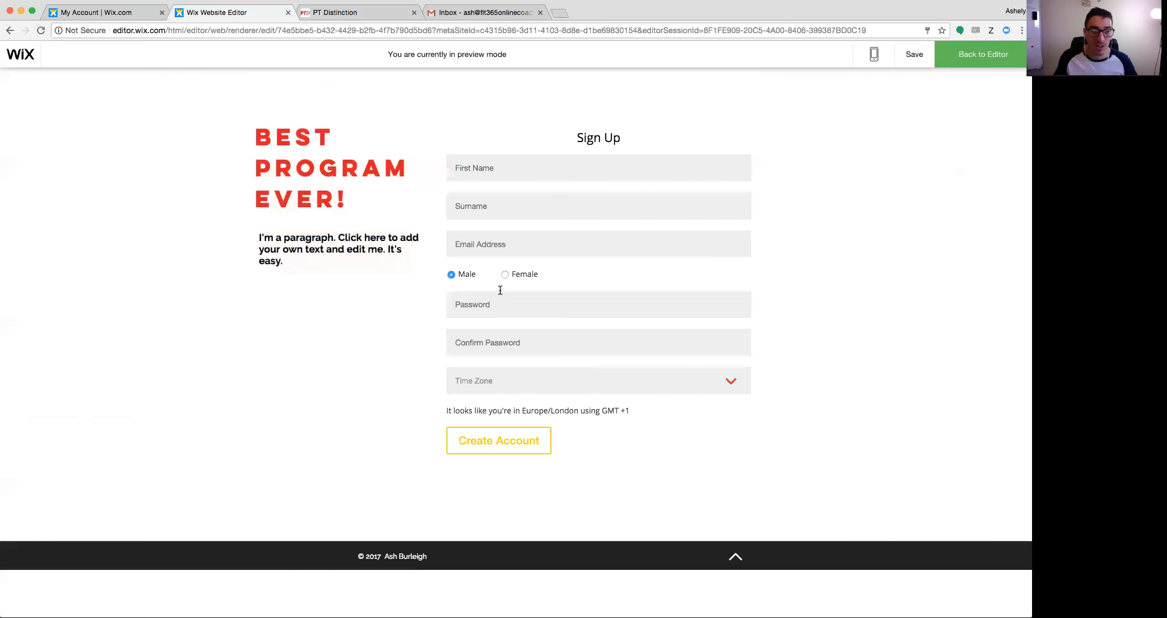
mouse_move(534, 247)
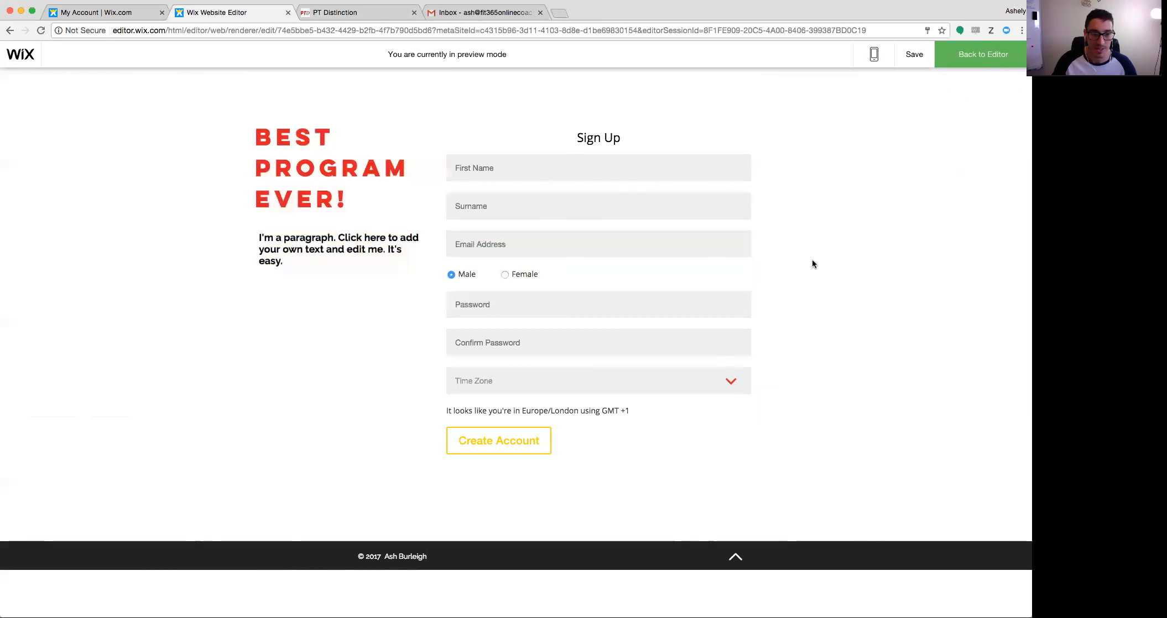
mouse_move(901, 321)
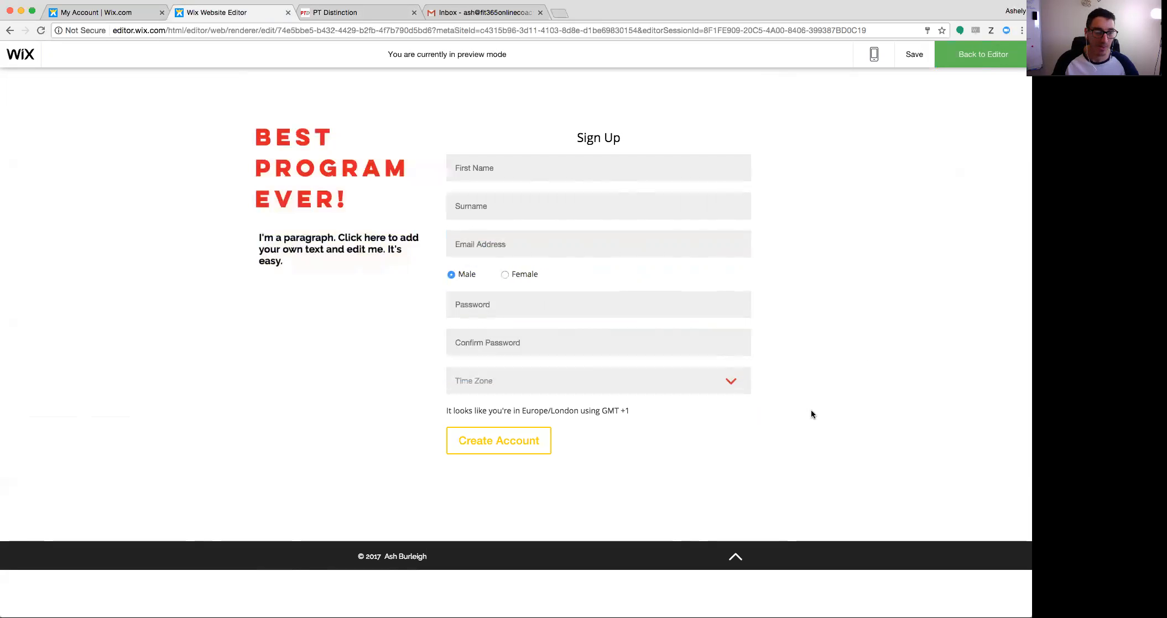
mouse_move(873, 87)
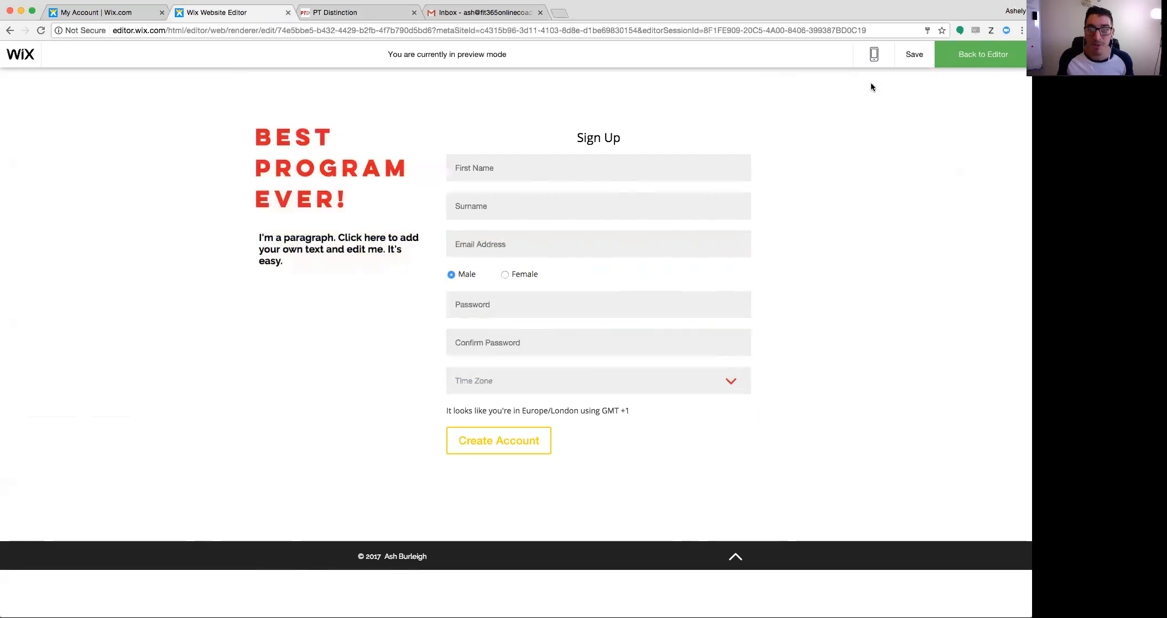
mouse_move(969, 63)
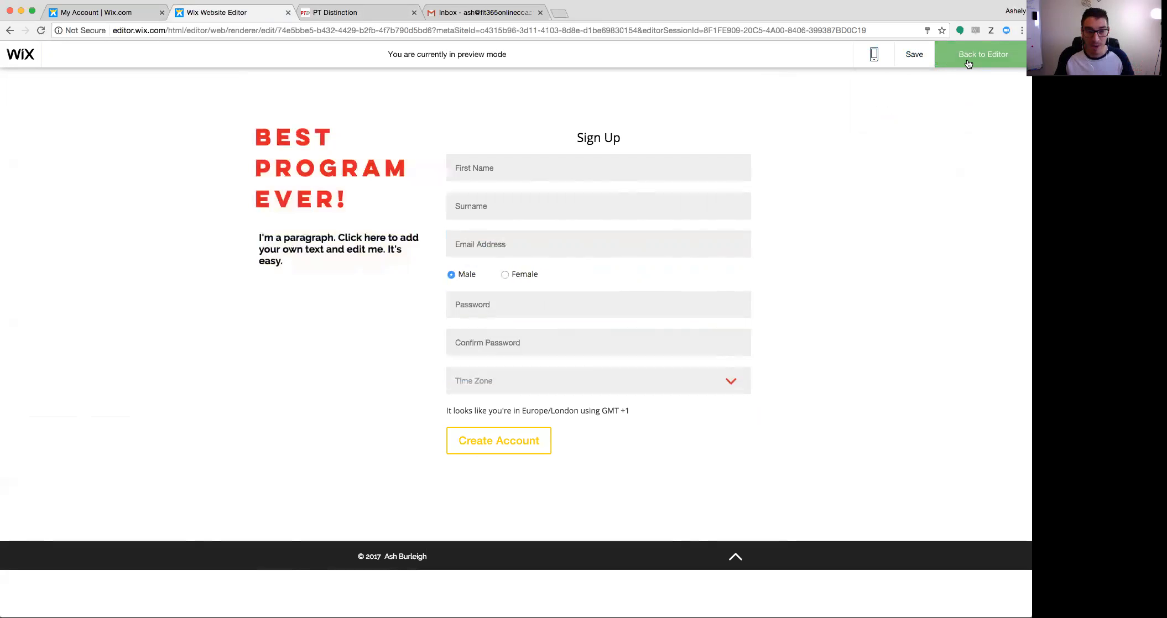
mouse_move(640, 265)
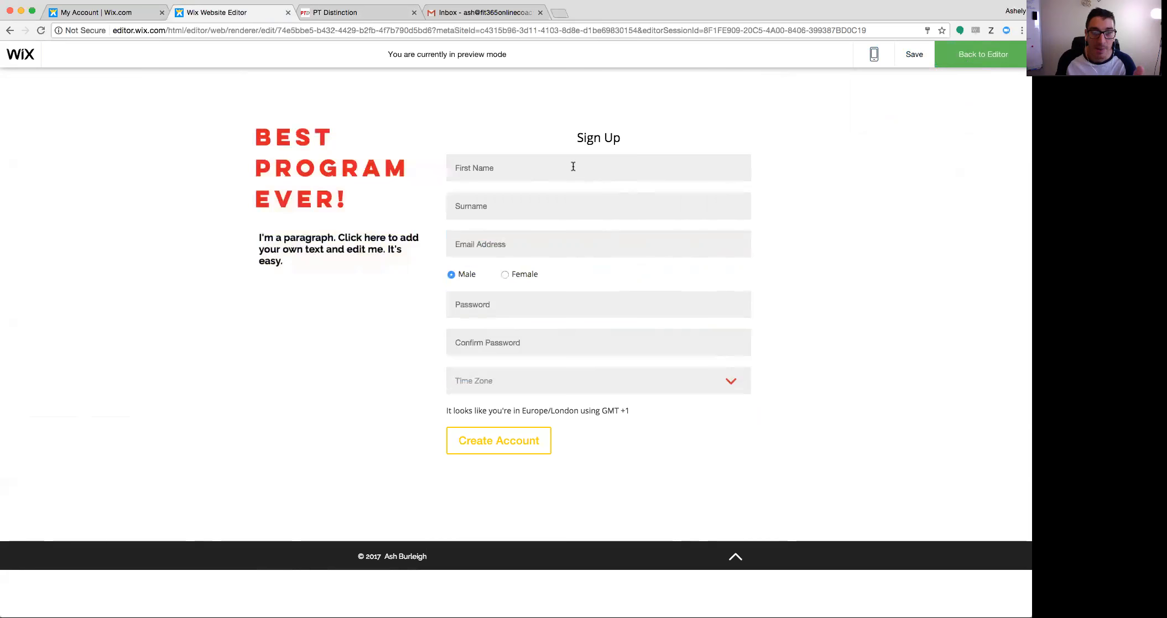
mouse_move(569, 239)
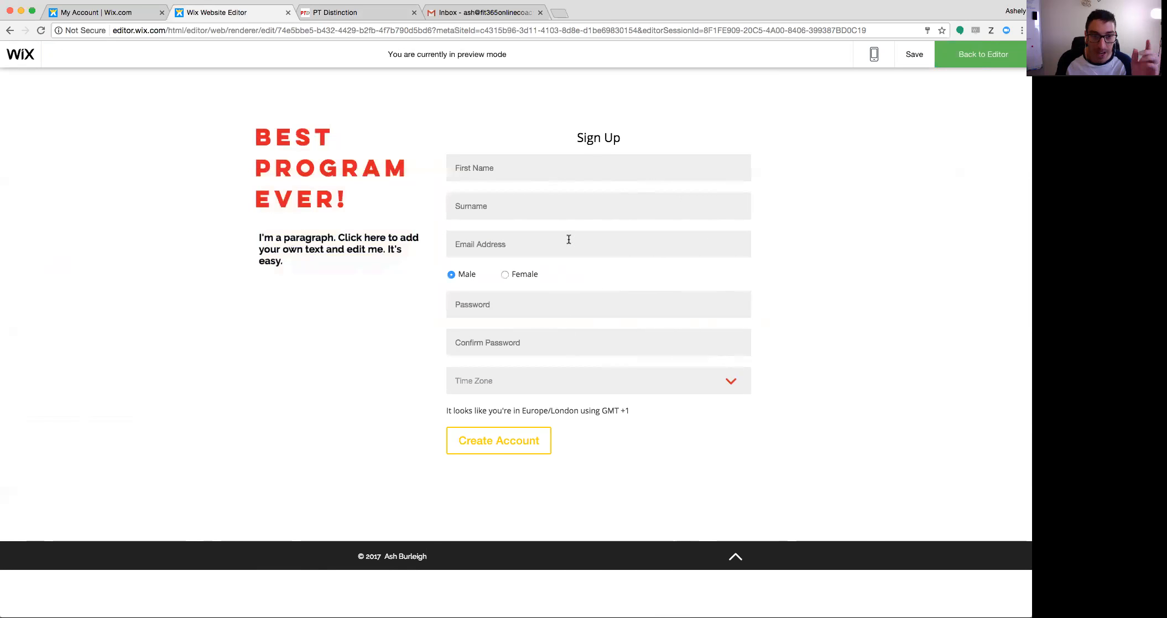
mouse_move(555, 246)
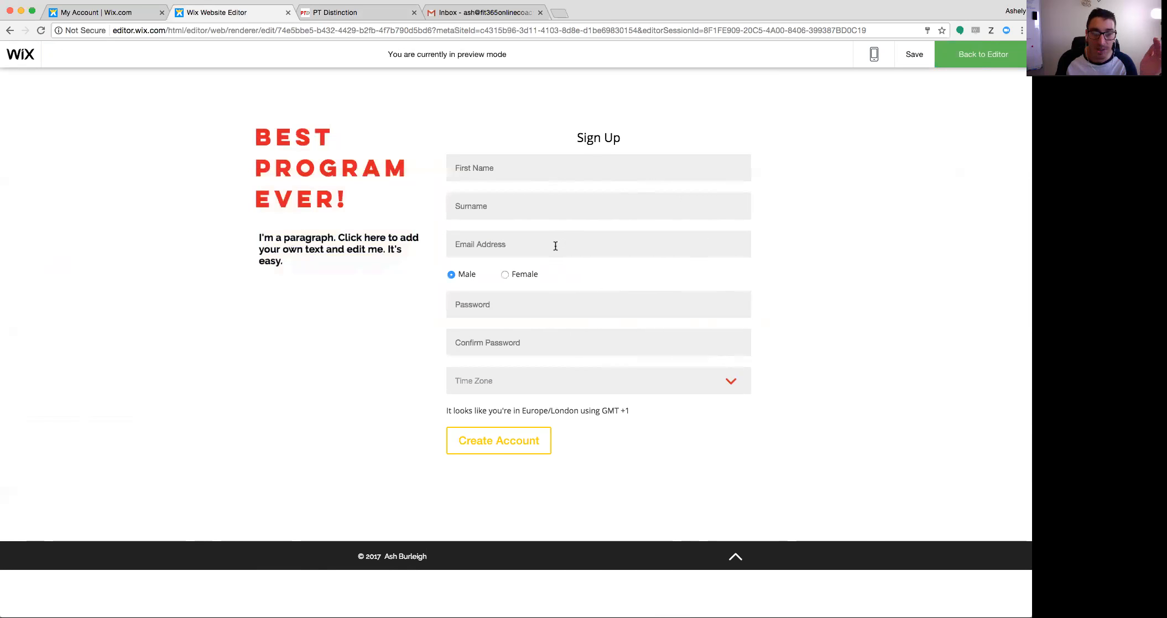
mouse_move(545, 449)
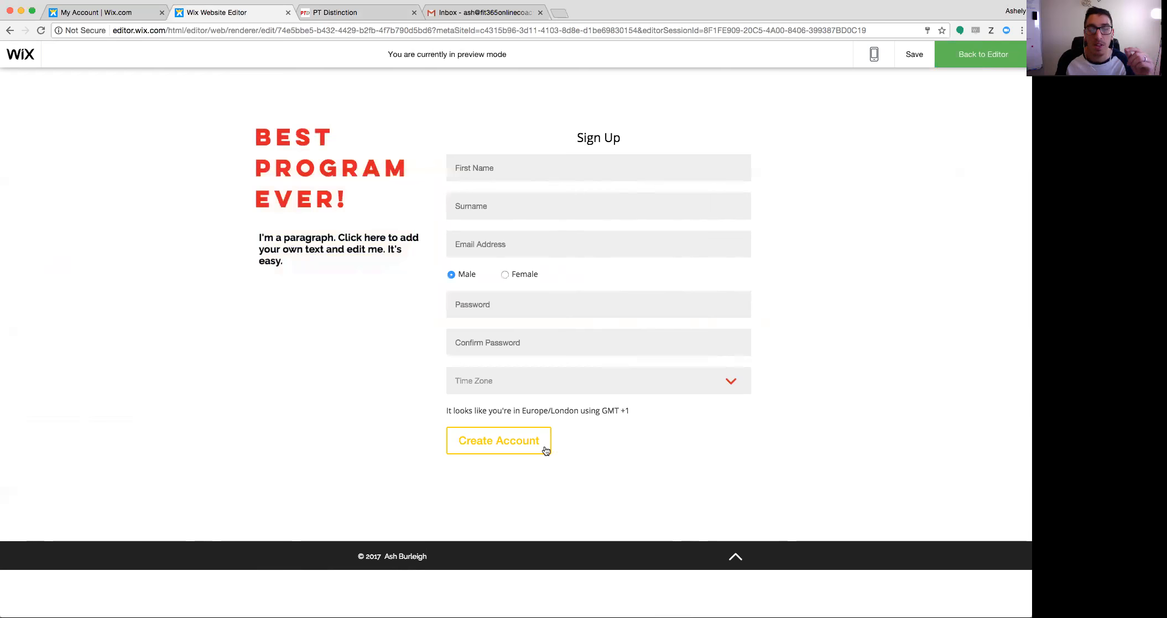
mouse_move(882, 280)
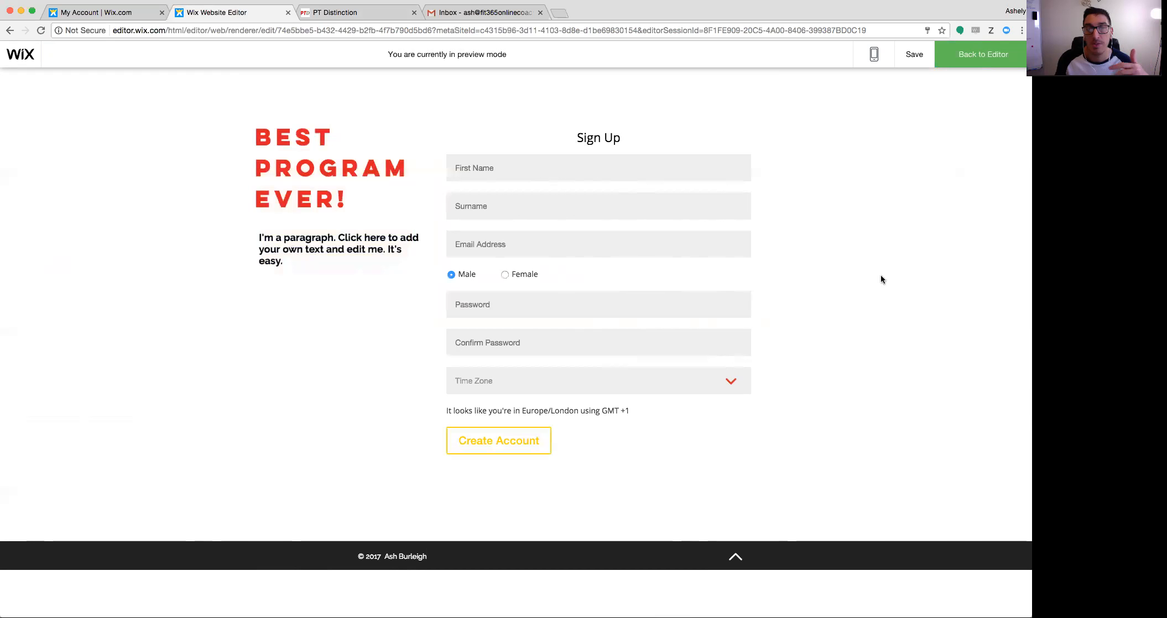
mouse_move(891, 258)
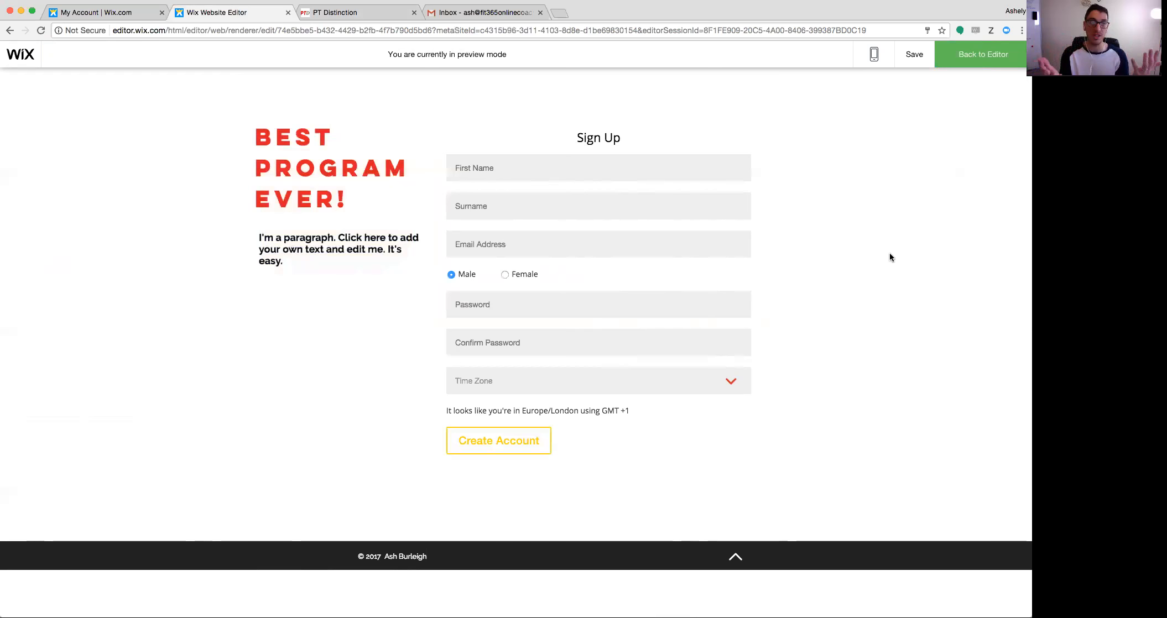